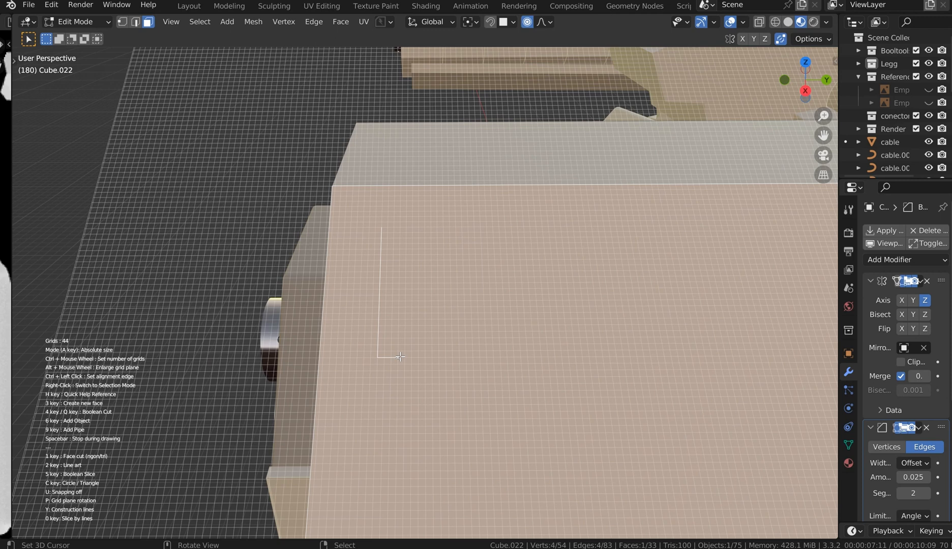
Step: Begin the bracket-shaped panel outline on the plate's top face
left_click(429, 318)
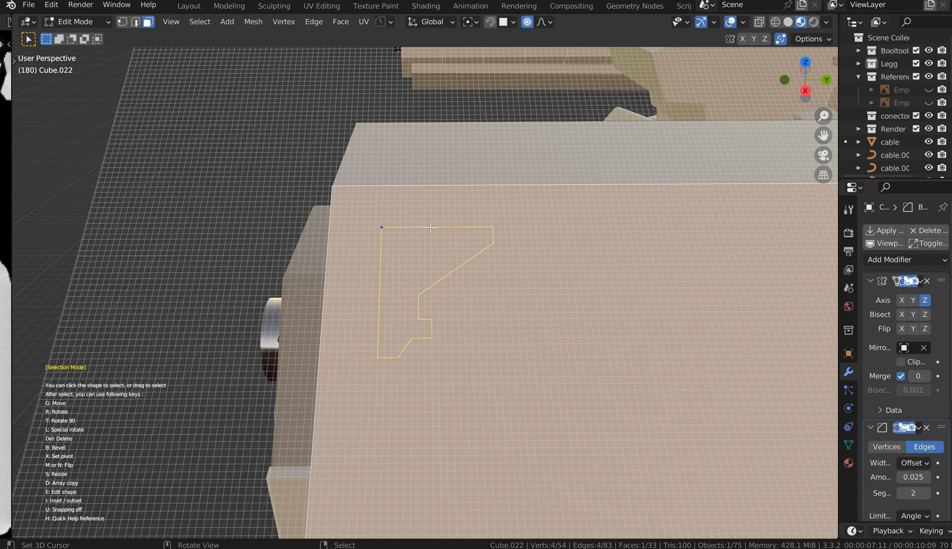
mouse_move(468, 232)
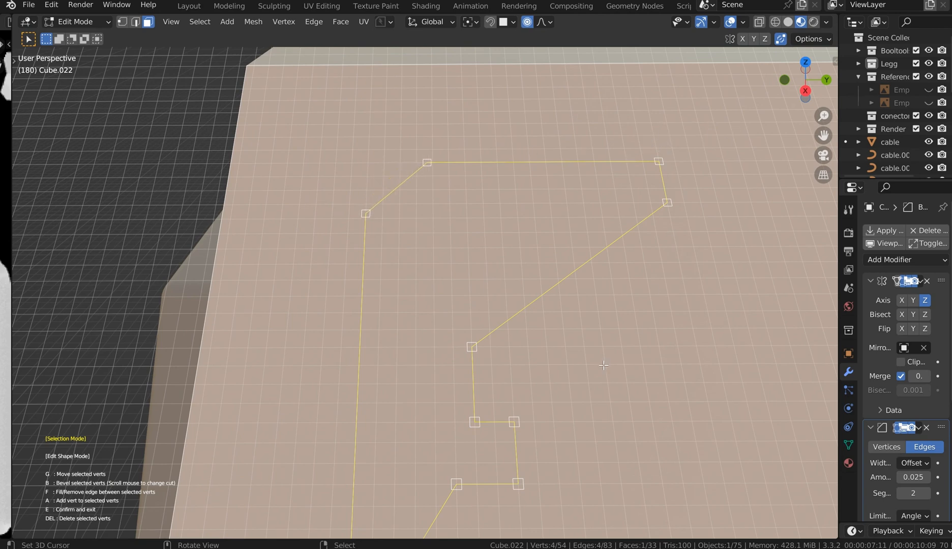
Step: Bevel the outline's inner corner and add a vertex on its right edge
left_click(472, 347)
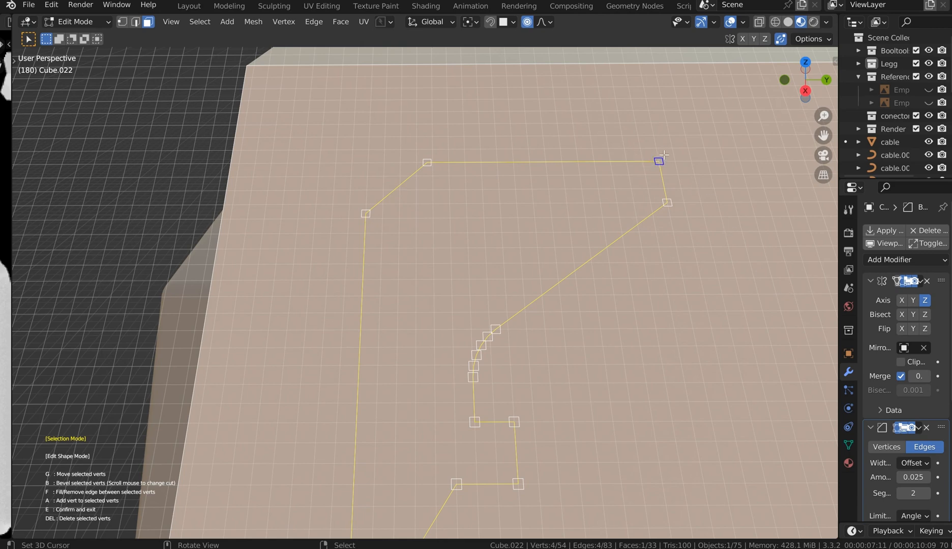
left_click_drag(657, 160, 647, 96)
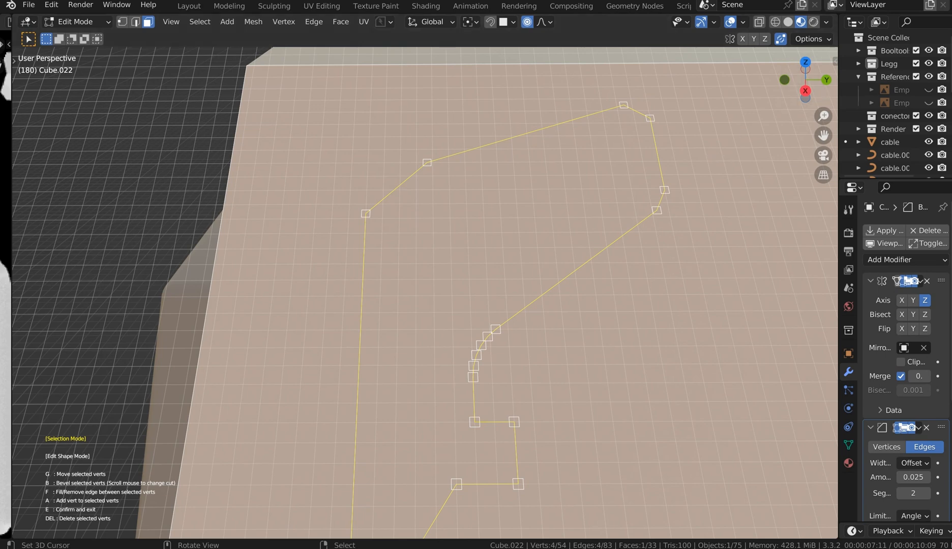
left_click(665, 189)
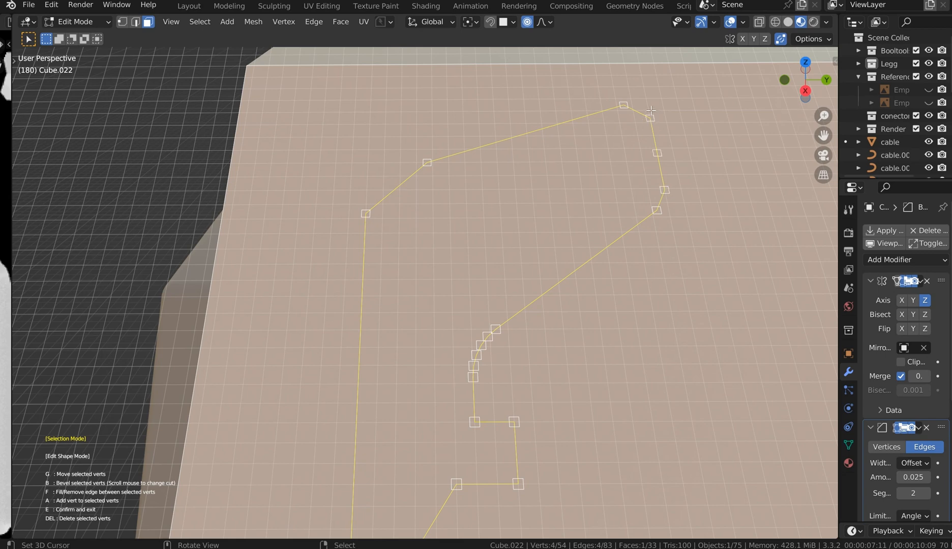
mouse_move(654, 166)
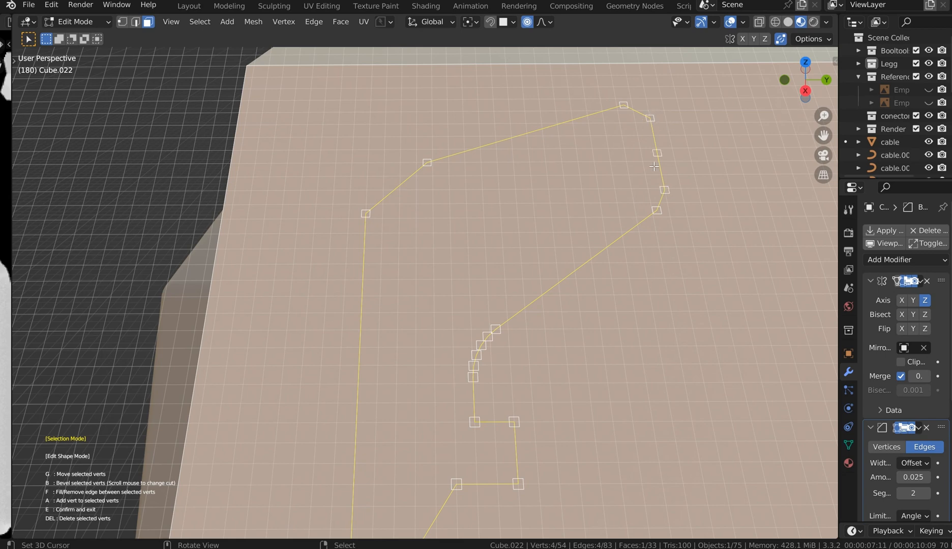
Step: Reposition the right-edge vertices to square up the outline's upper right corner
left_click(648, 118)
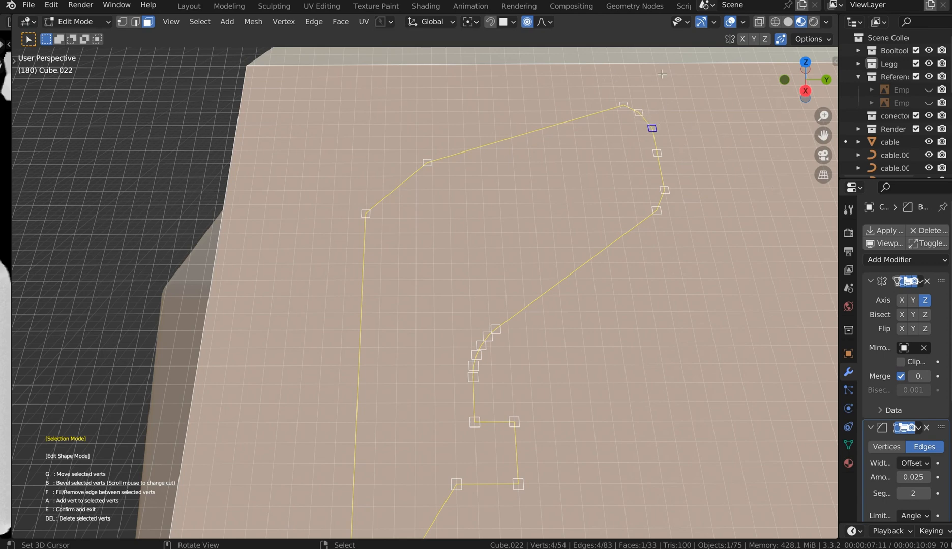
mouse_move(684, 117)
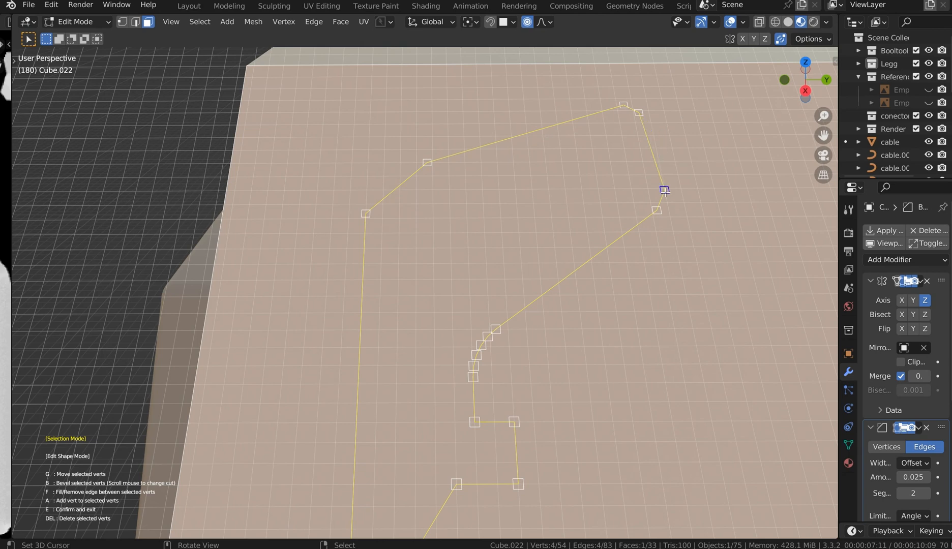
left_click_drag(663, 190, 621, 104)
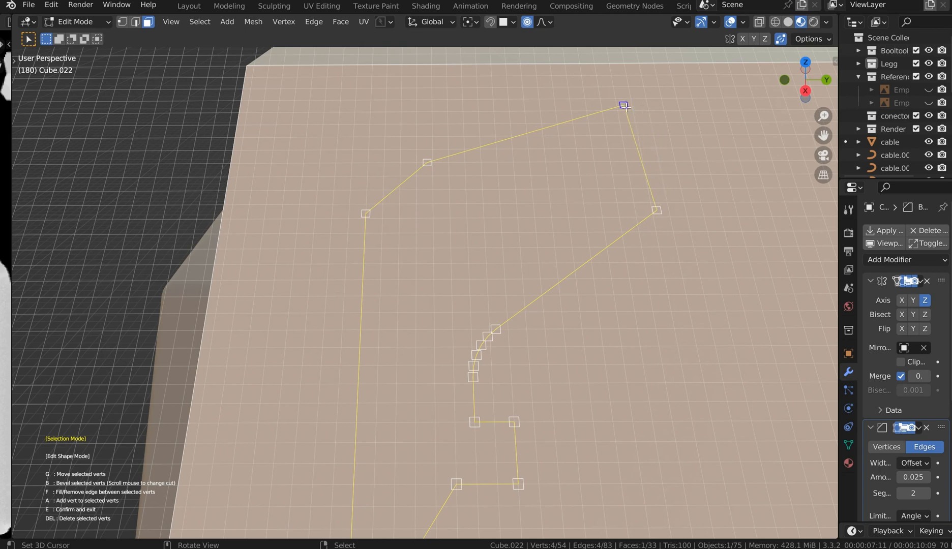
left_click_drag(624, 104, 649, 154)
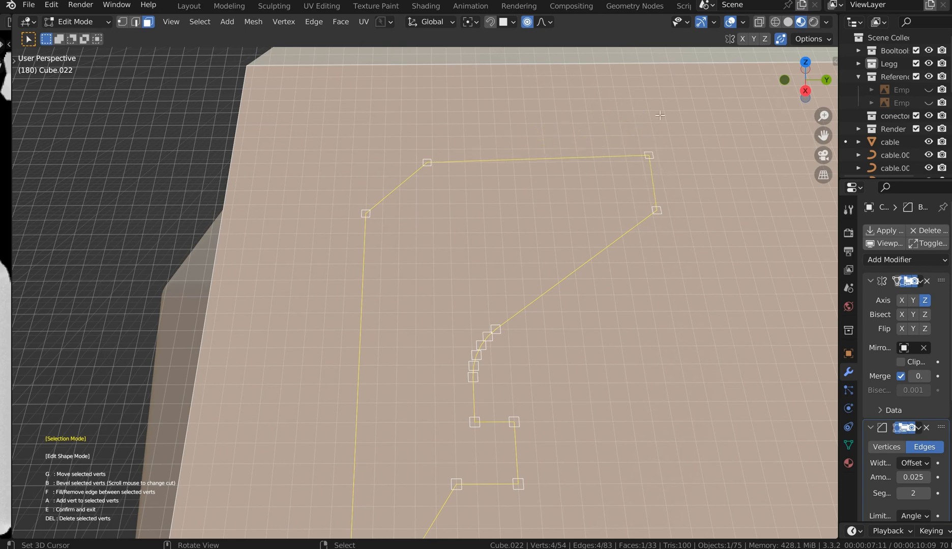
mouse_move(550, 359)
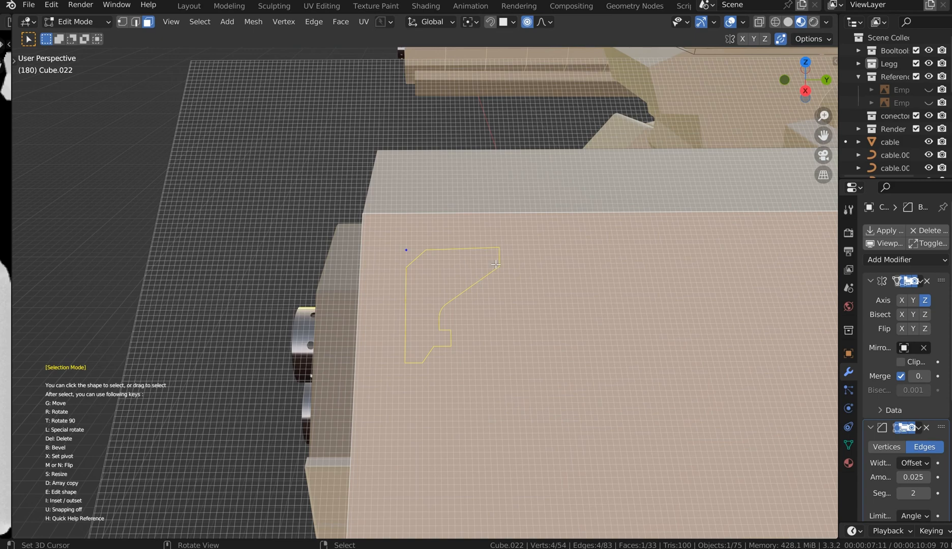
mouse_move(486, 291)
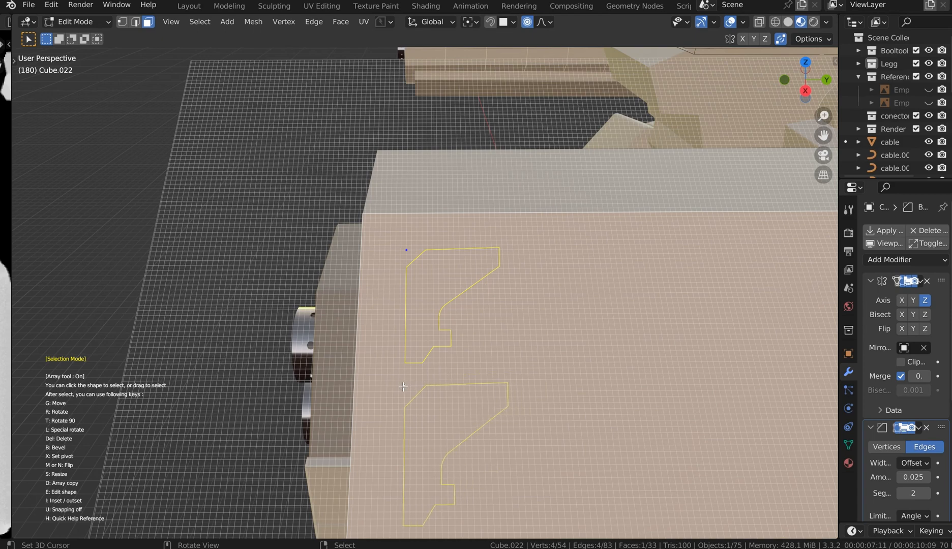
mouse_move(489, 372)
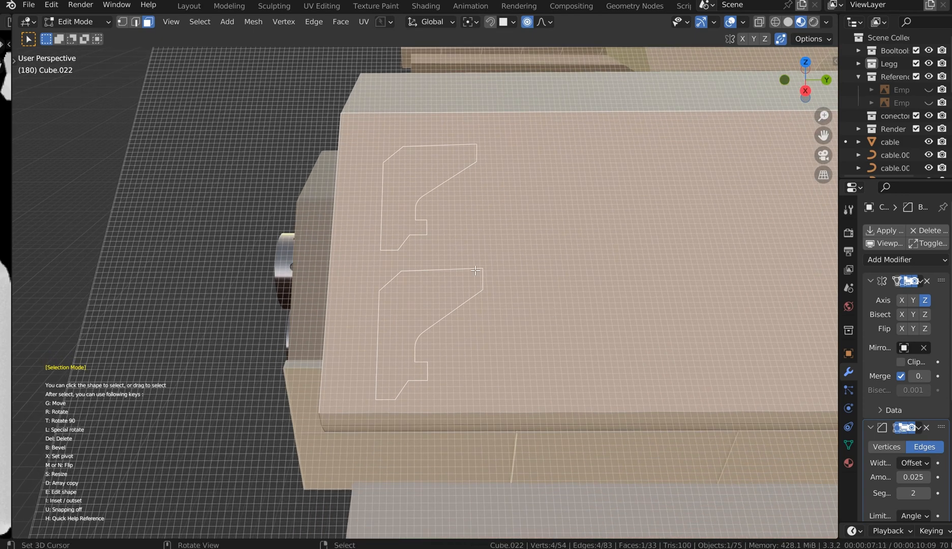
Step: Select the lower array copy of the outline so it can be flipped
left_click(418, 290)
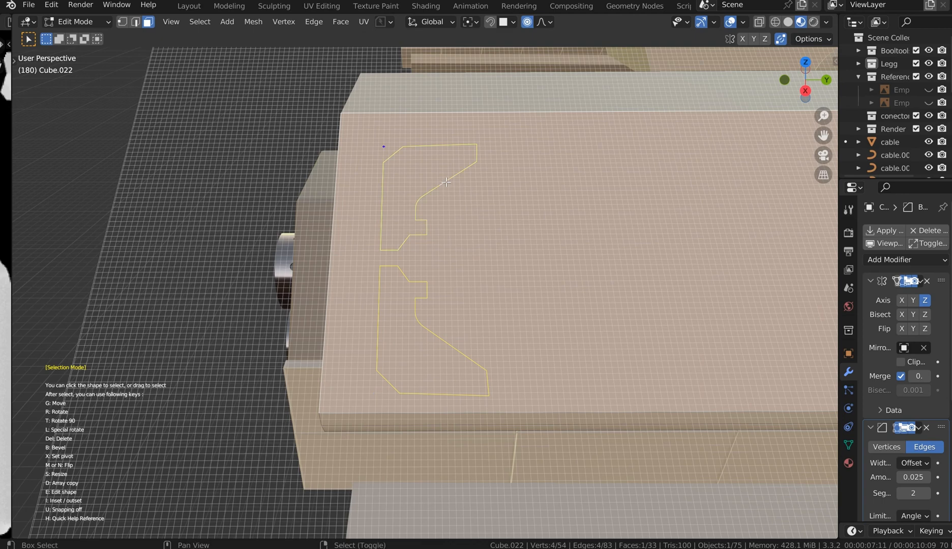
scroll("down", 3)
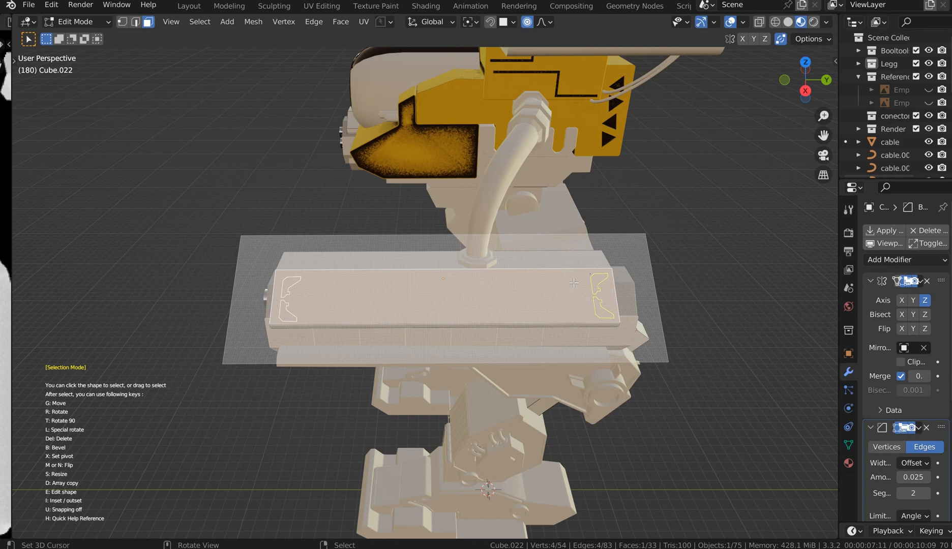
mouse_move(649, 262)
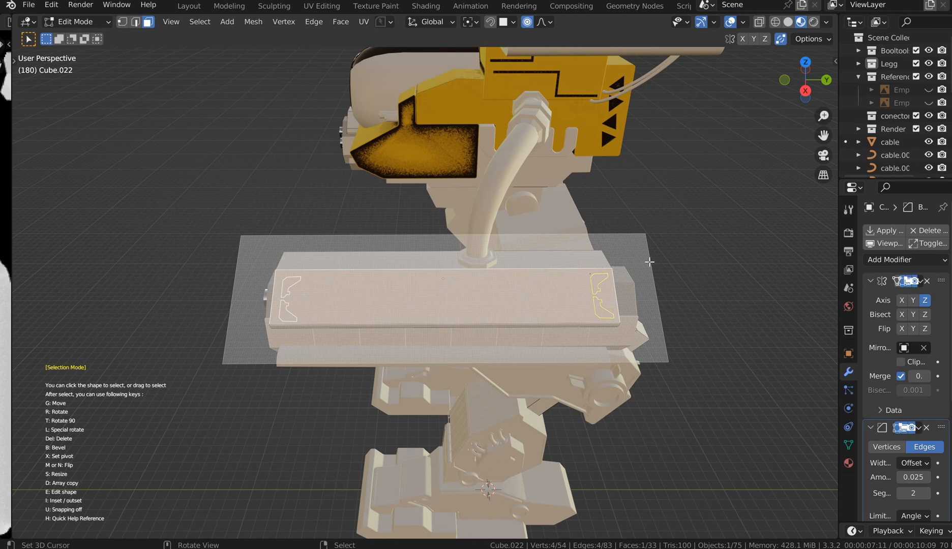
mouse_move(647, 262)
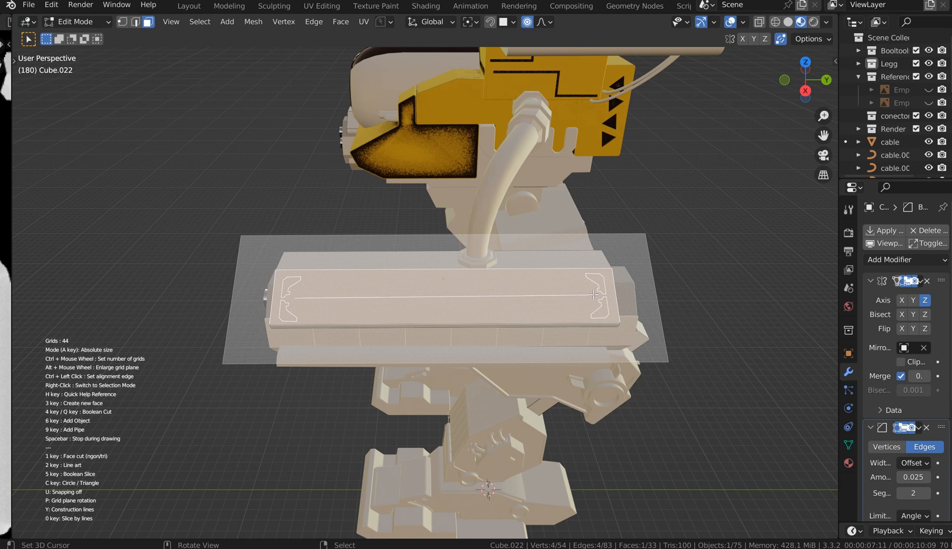
mouse_move(543, 261)
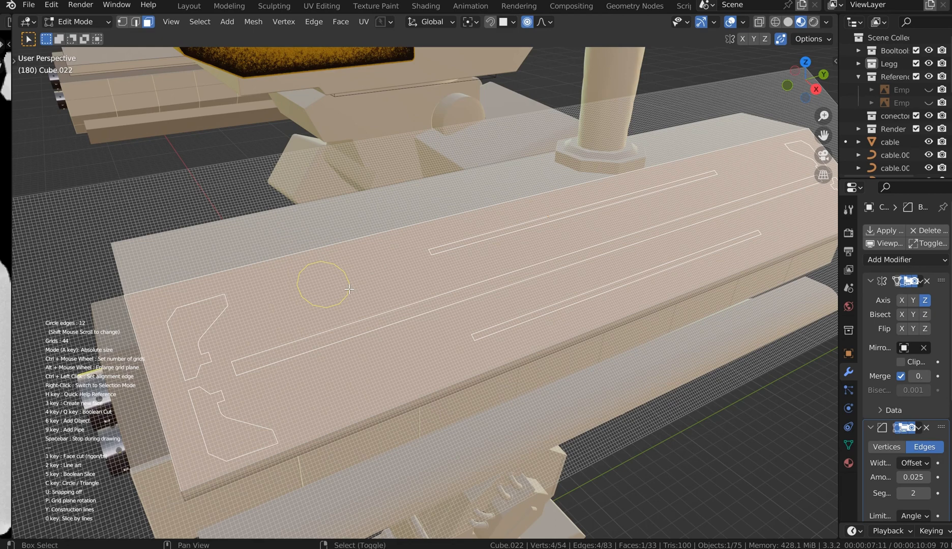
Step: Select the slot outlines and place a triangle copy below the central slot
scroll("down", 3)
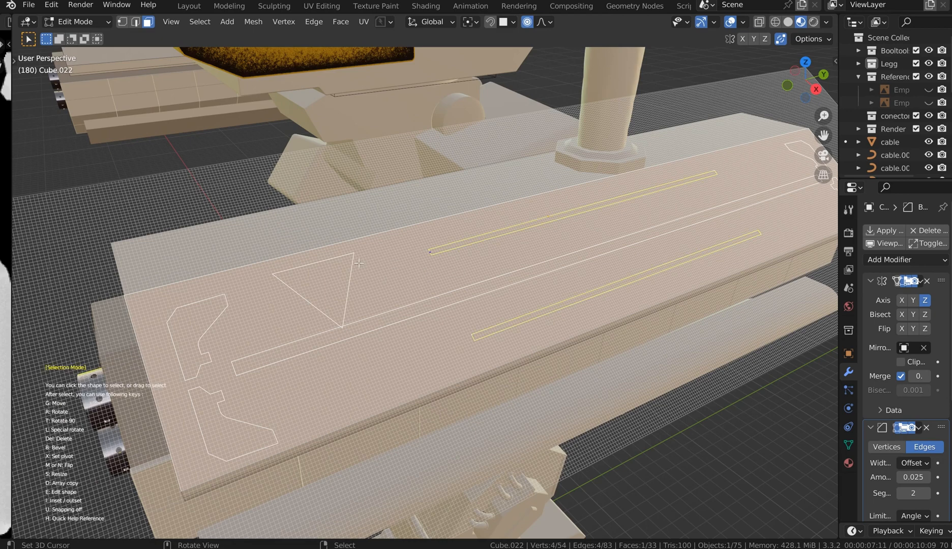
left_click(303, 291)
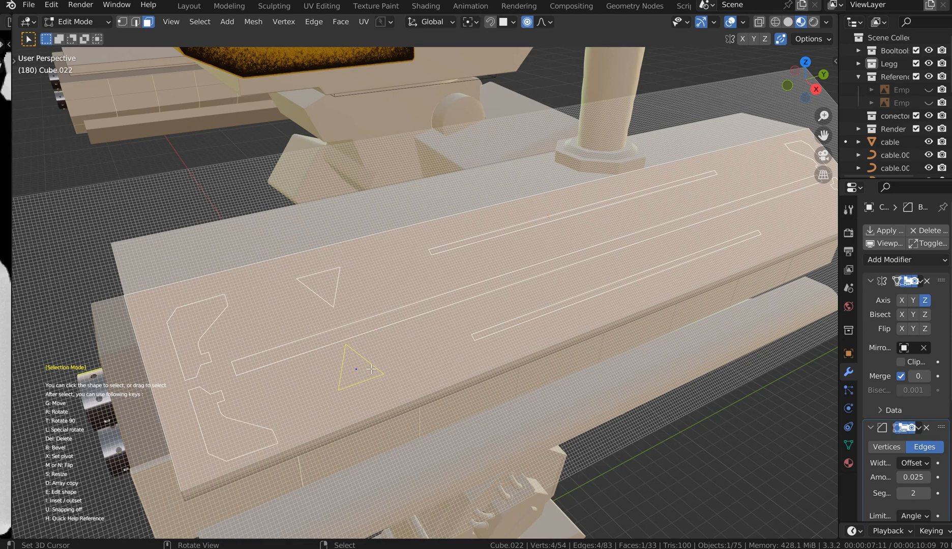
left_click_drag(355, 364, 362, 381)
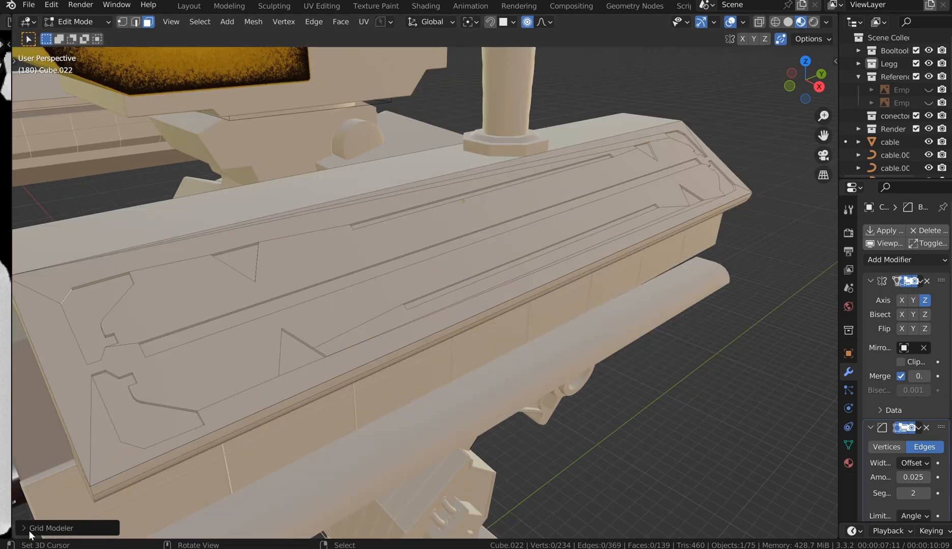
Step: Try the Create Face and Line Art operations on the panel lines in the redo panel
left_click(50, 528)
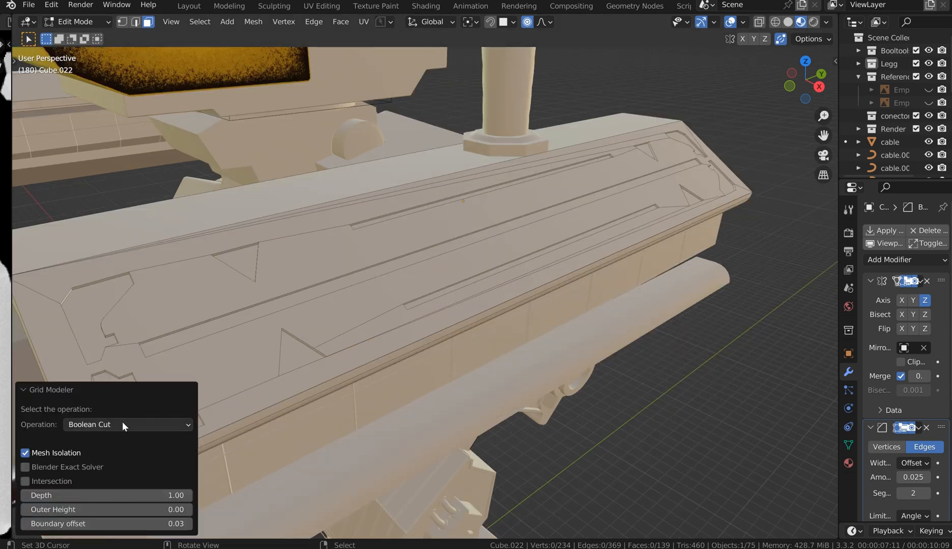
left_click(127, 424)
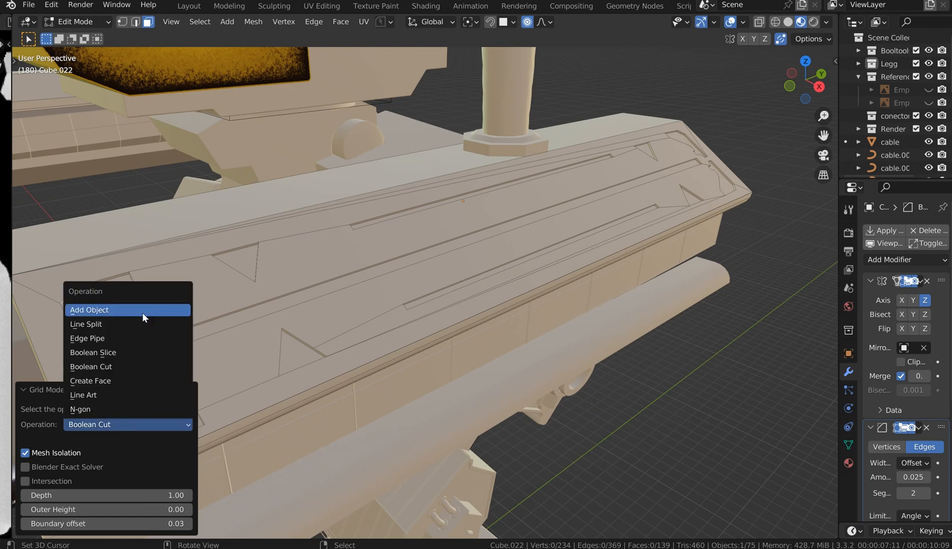
left_click(90, 381)
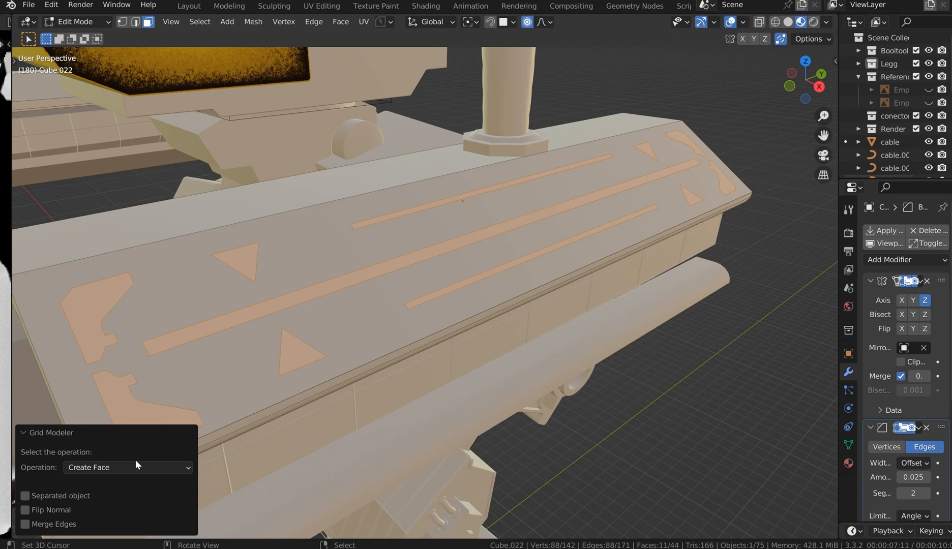
left_click(124, 467)
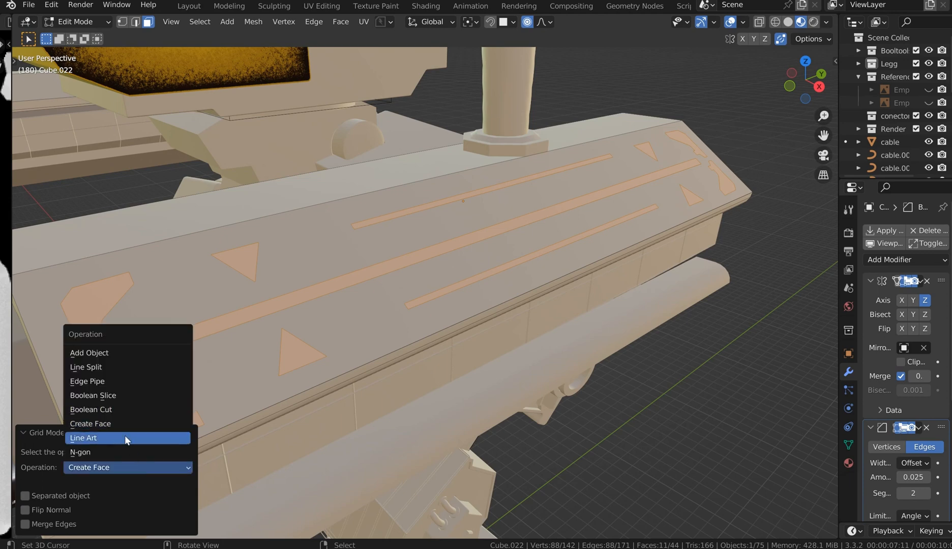
left_click(83, 437)
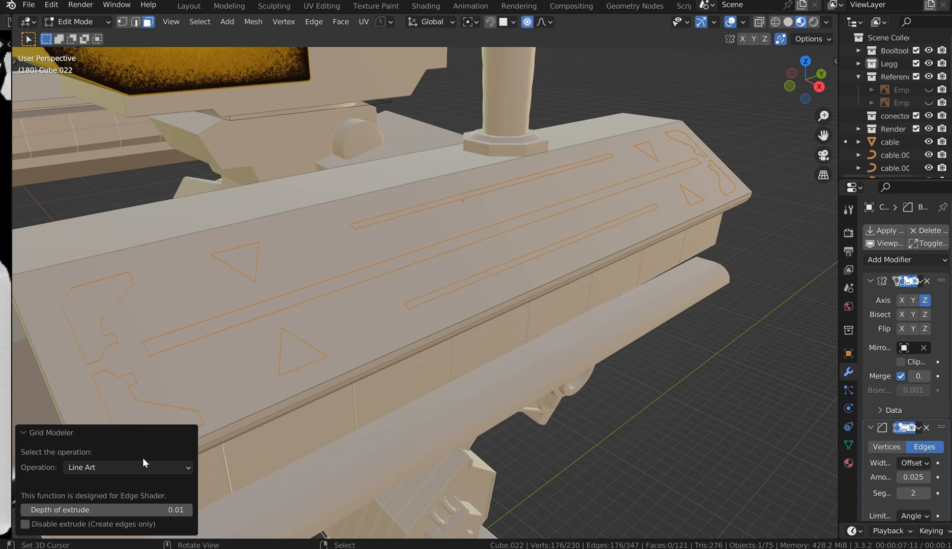
Step: Set the operation to Boolean Cut with the Blender Exact Solver for clean grooves
left_click(127, 467)
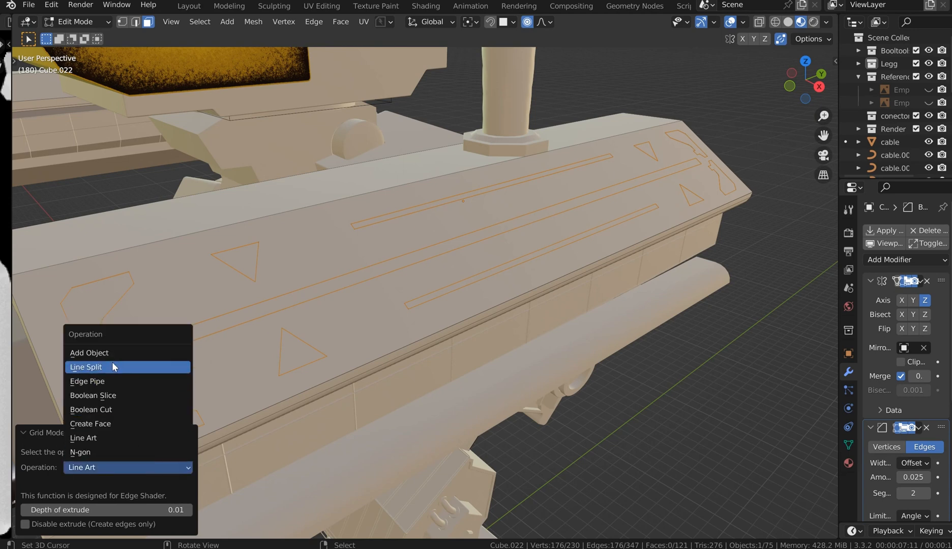
mouse_move(117, 410)
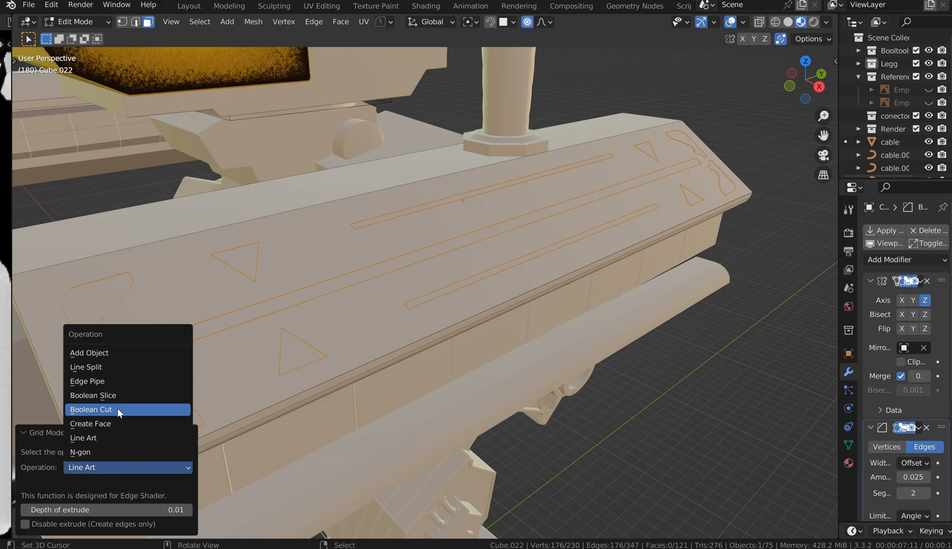
left_click(91, 409)
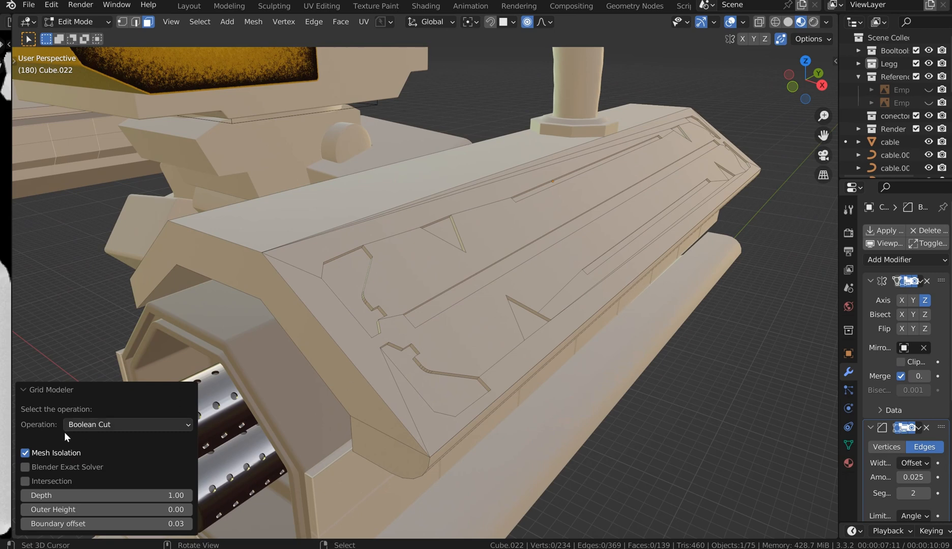
left_click(25, 467)
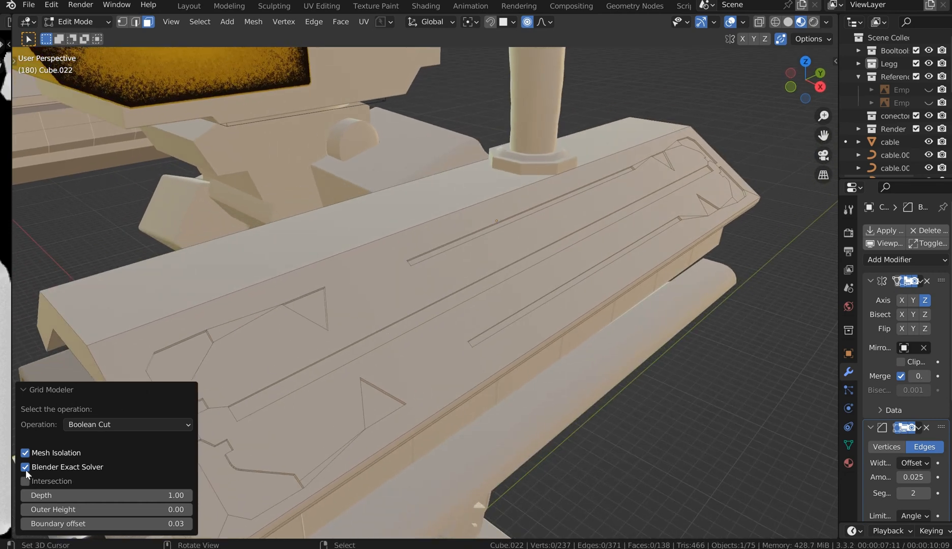
left_click(25, 467)
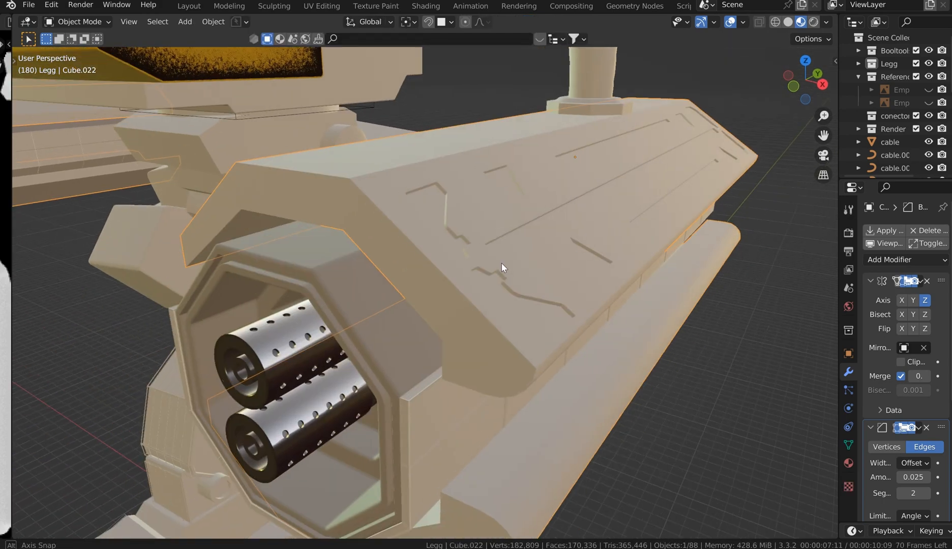
Step: Enable the X axis on the Mirror modifier and apply it to the plate's mesh
left_click_drag(500, 267, 429, 203)
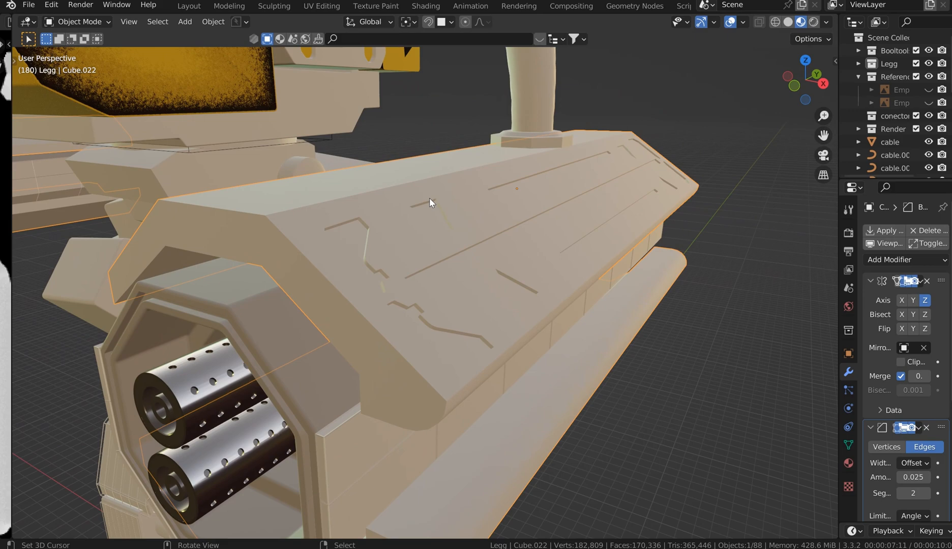
left_click_drag(431, 202, 358, 219)
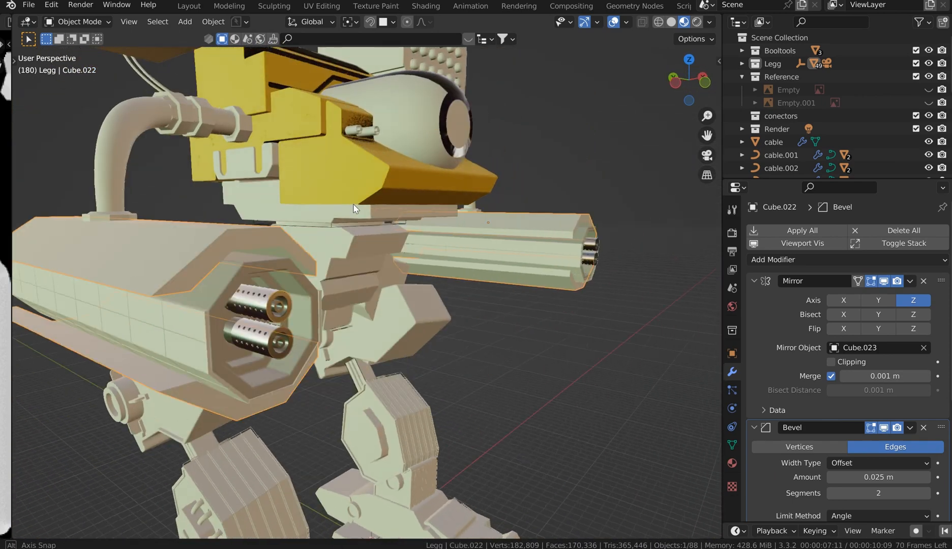
left_click_drag(354, 208, 195, 175)
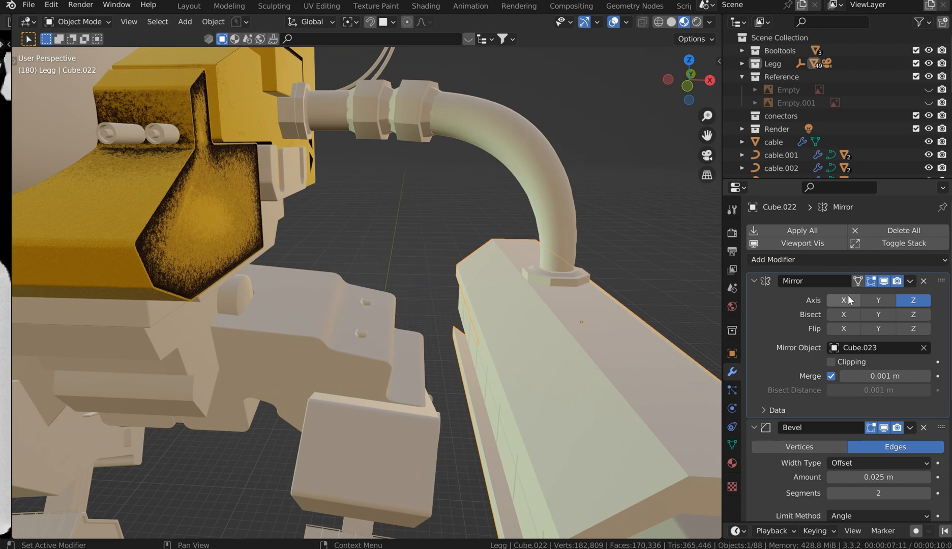
left_click(843, 300)
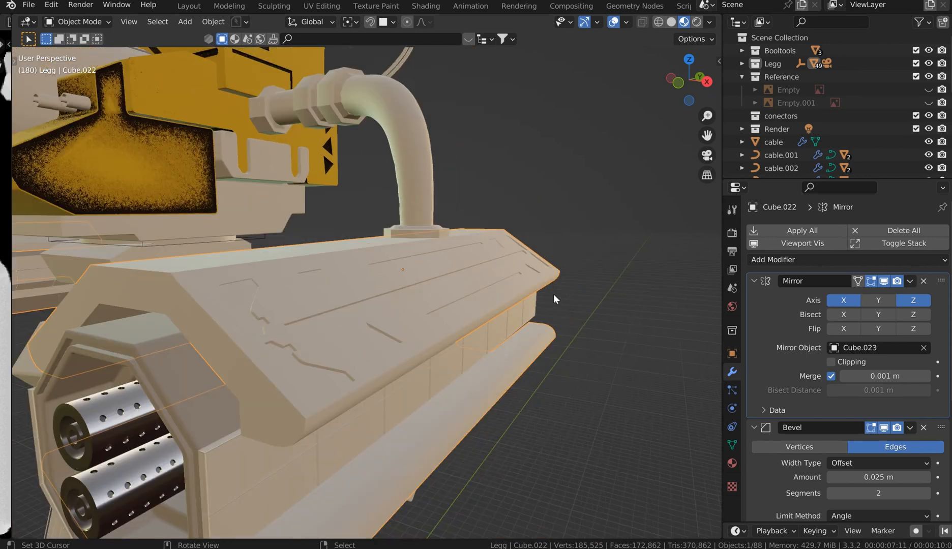
left_click(754, 281)
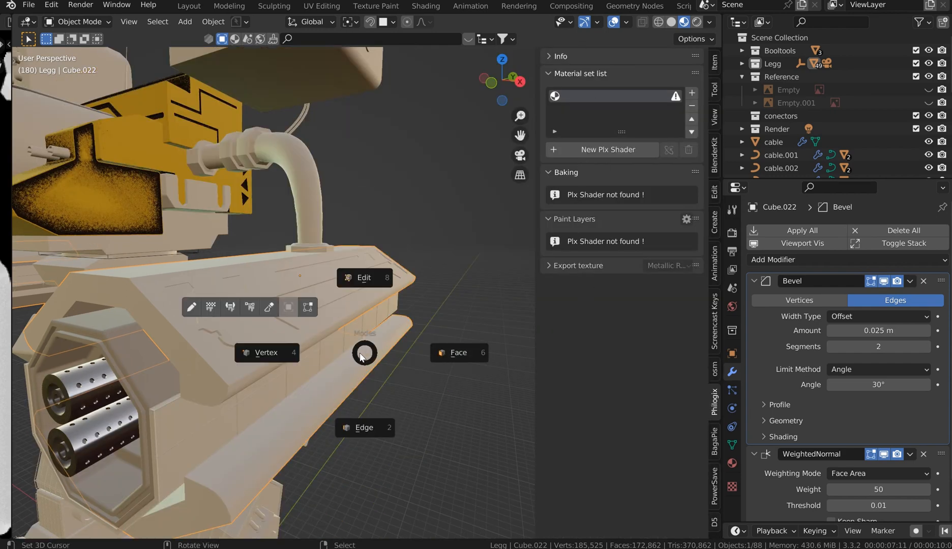
Step: Unwrap the plate's UVs with Smart UV Project at island margin 0.010
left_click(364, 278)
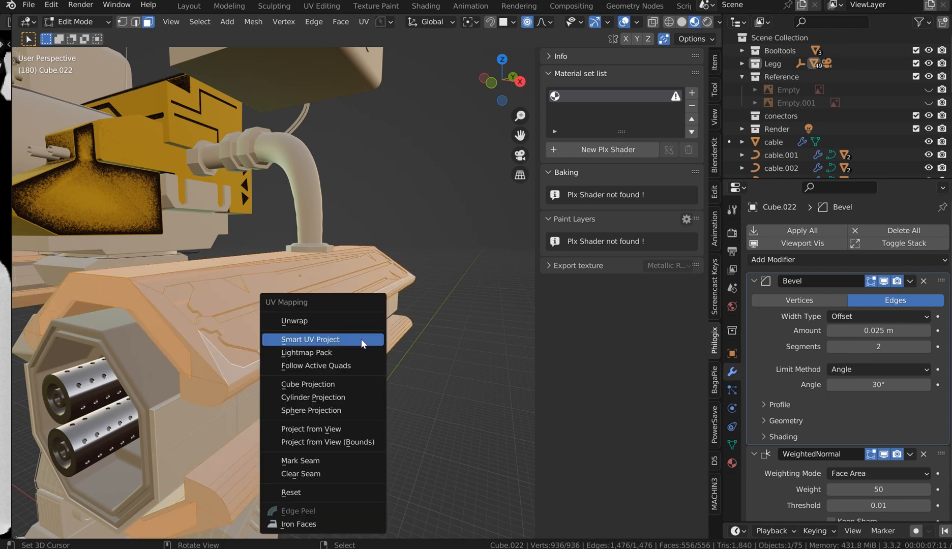
left_click(310, 340)
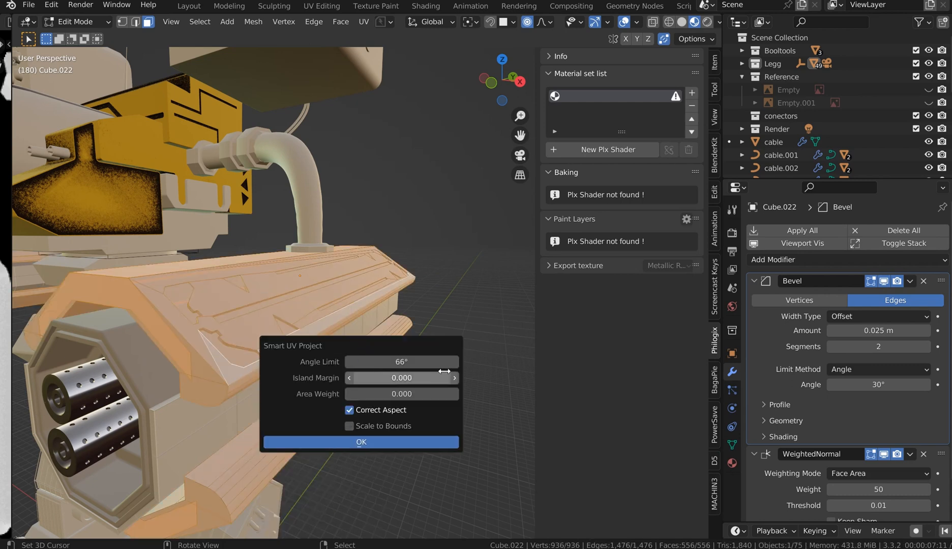
left_click(361, 441)
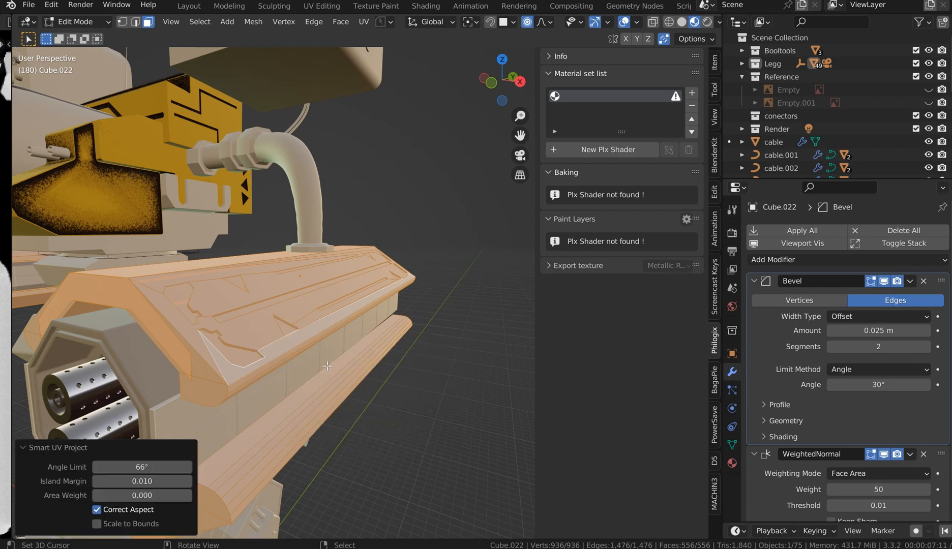
left_click(608, 150)
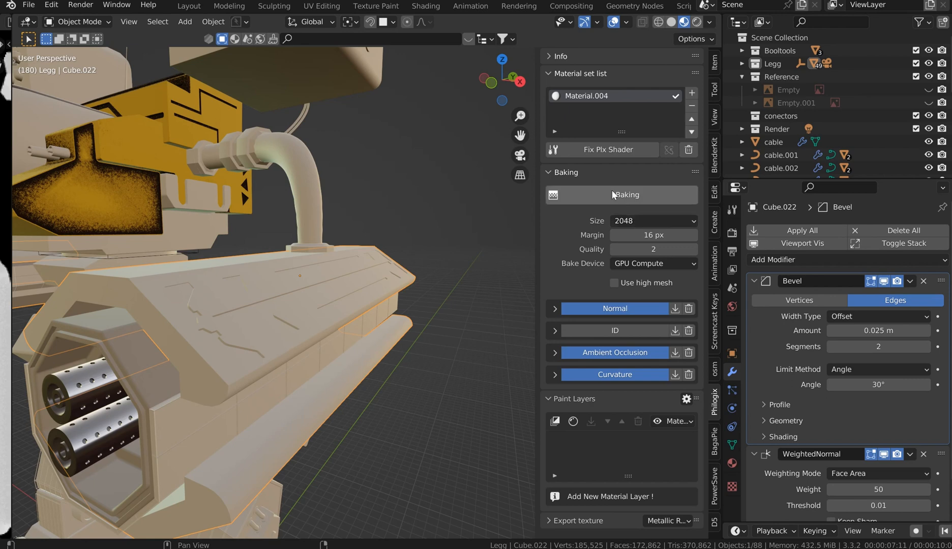
Step: Bake the Normal, ID, AO and Curvature maps at 2048, then collapse the baking panel
left_click(620, 196)
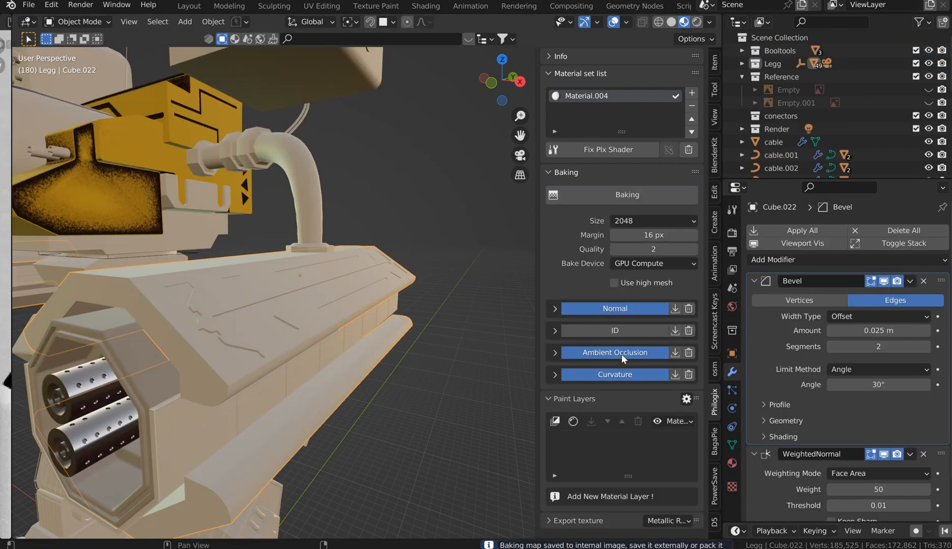
left_click(562, 172)
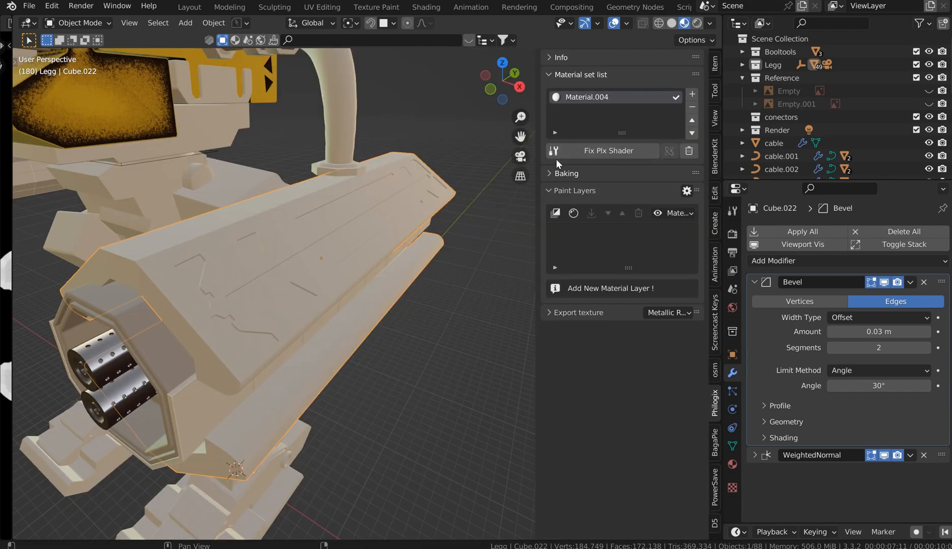
left_click(564, 172)
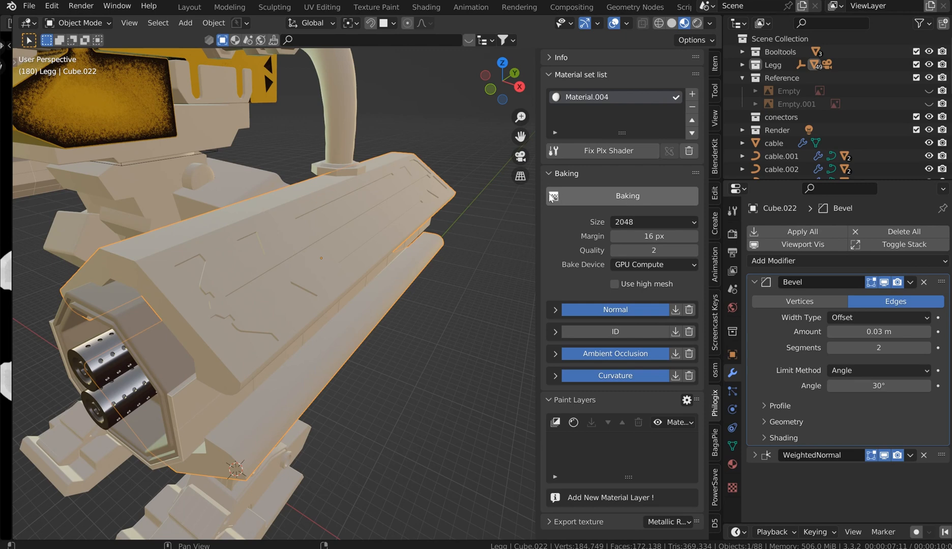
left_click(556, 174)
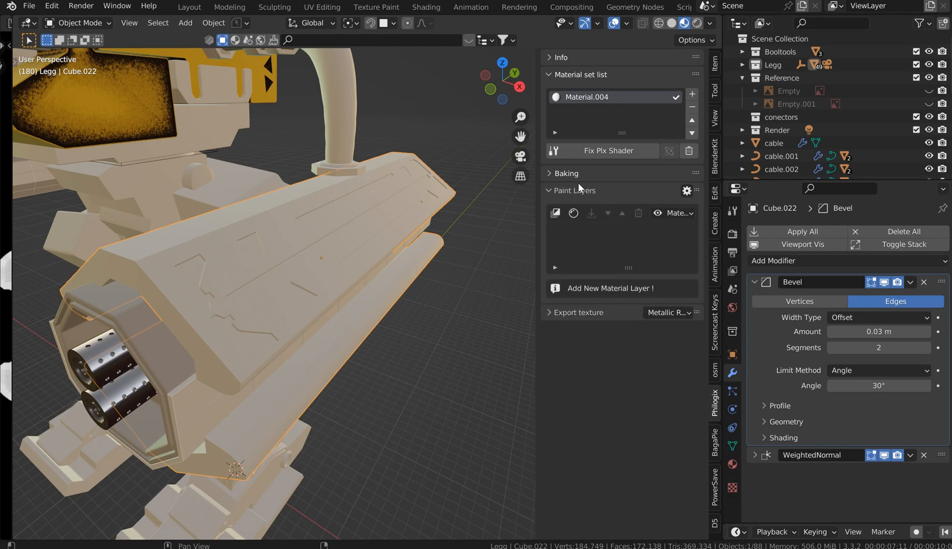
left_click(566, 174)
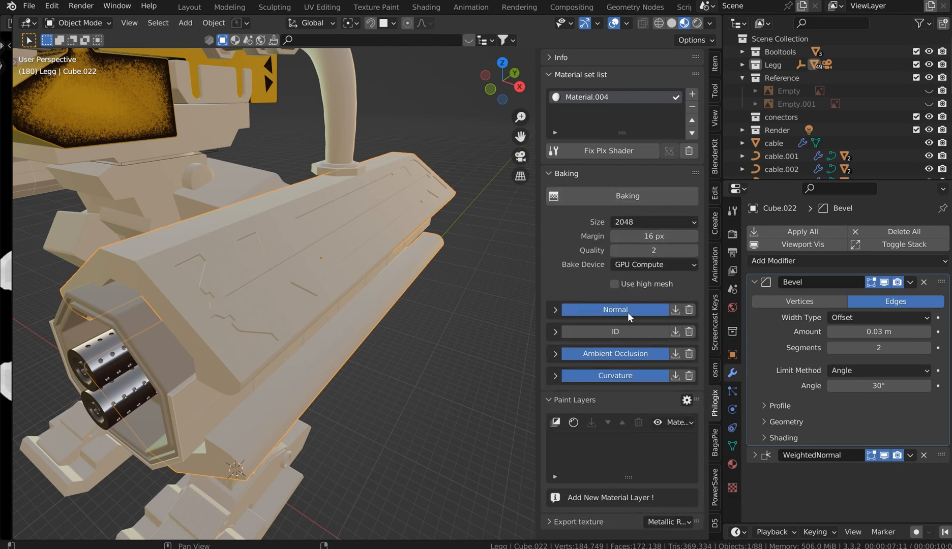
mouse_move(558, 180)
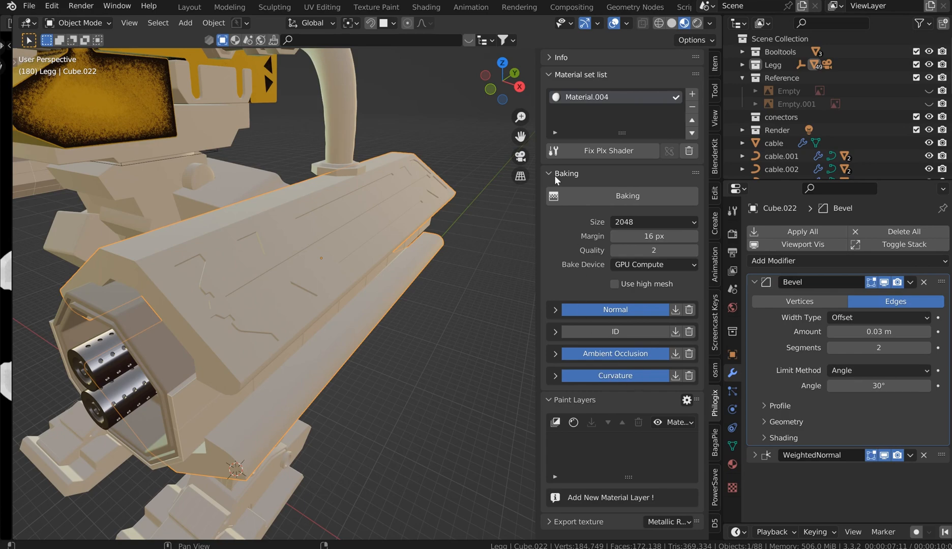
left_click(549, 173)
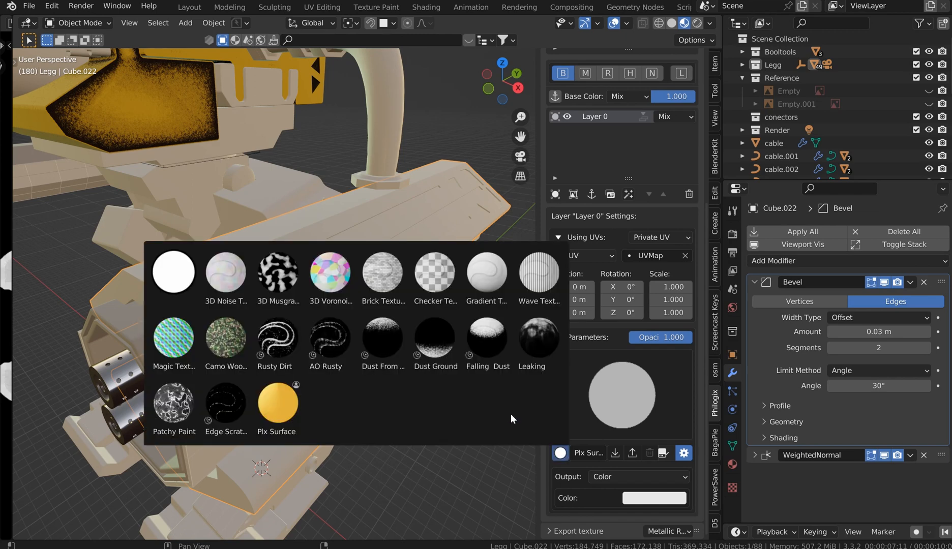
Step: Fill the first paint layer with a plain yellow Plx Surface
left_click(277, 403)
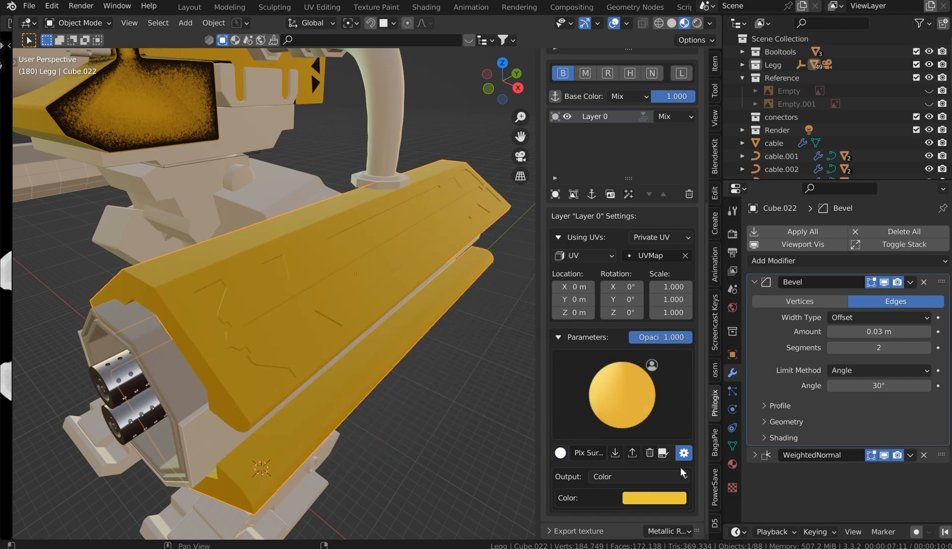
mouse_move(662, 454)
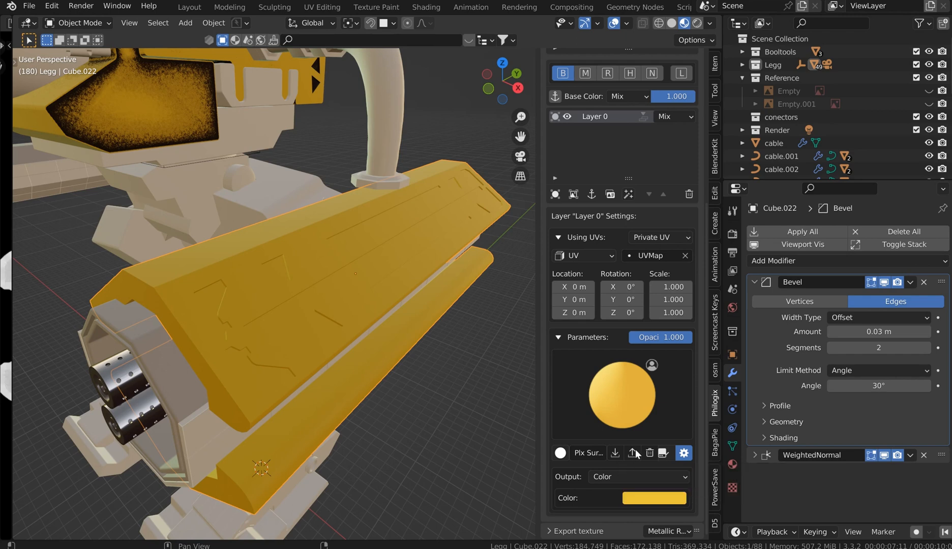
mouse_move(615, 453)
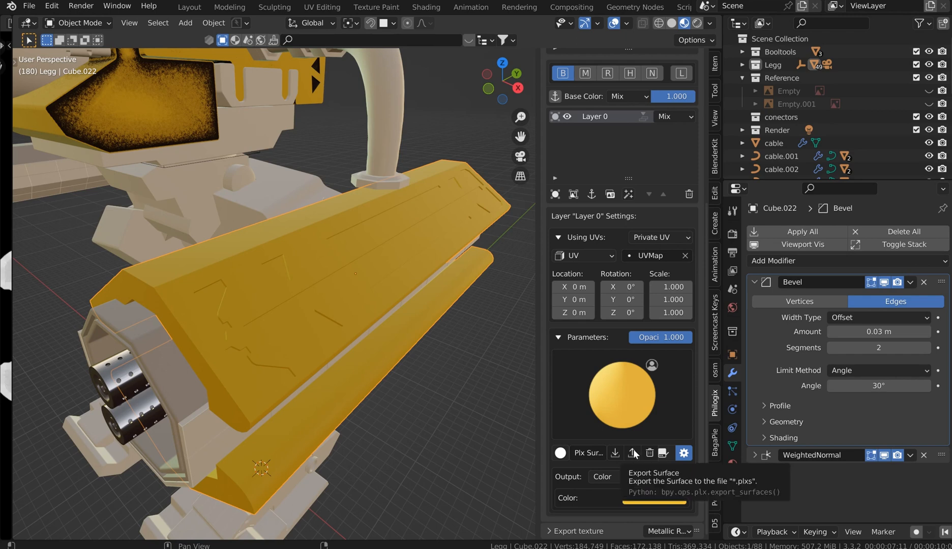
mouse_move(272, 265)
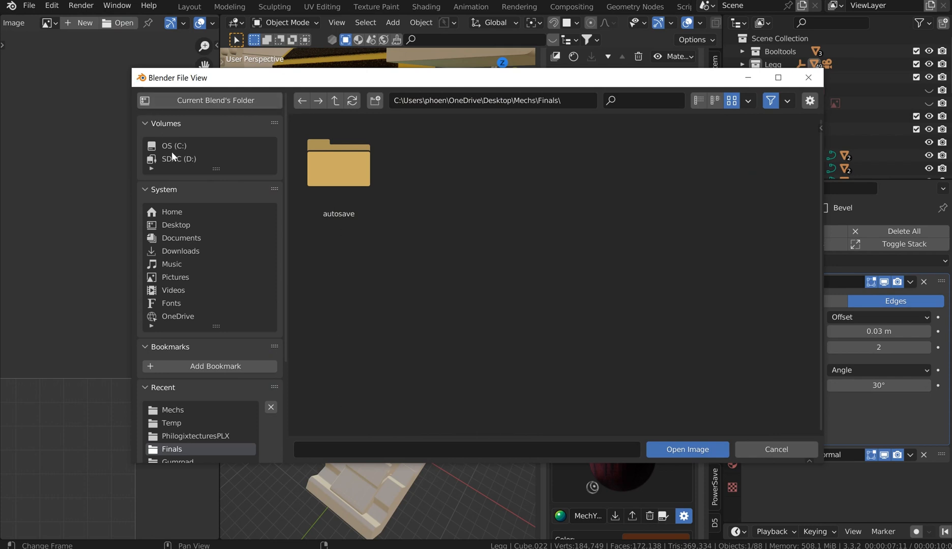
Step: Open the mech reference image from the Desktop's Mechs folder
left_click(172, 225)
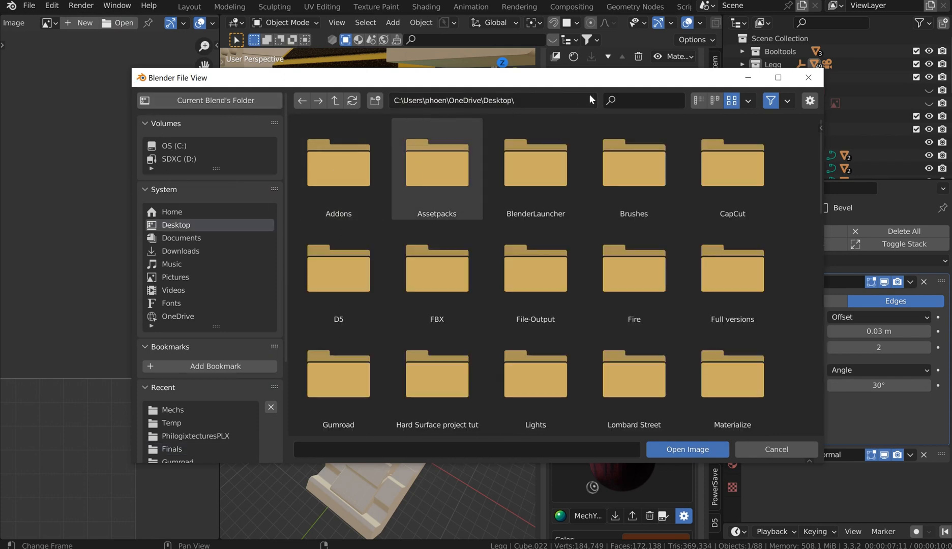
type("mech")
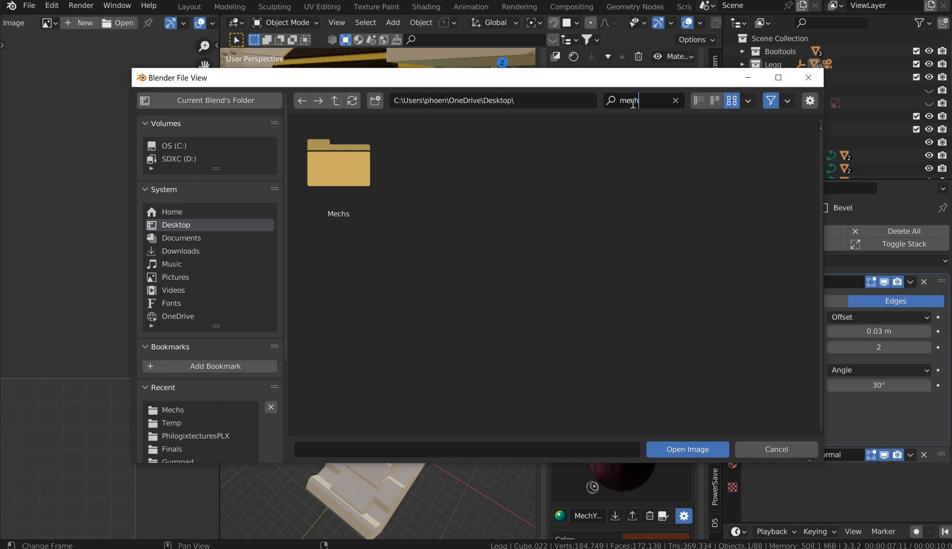
double_click(337, 162)
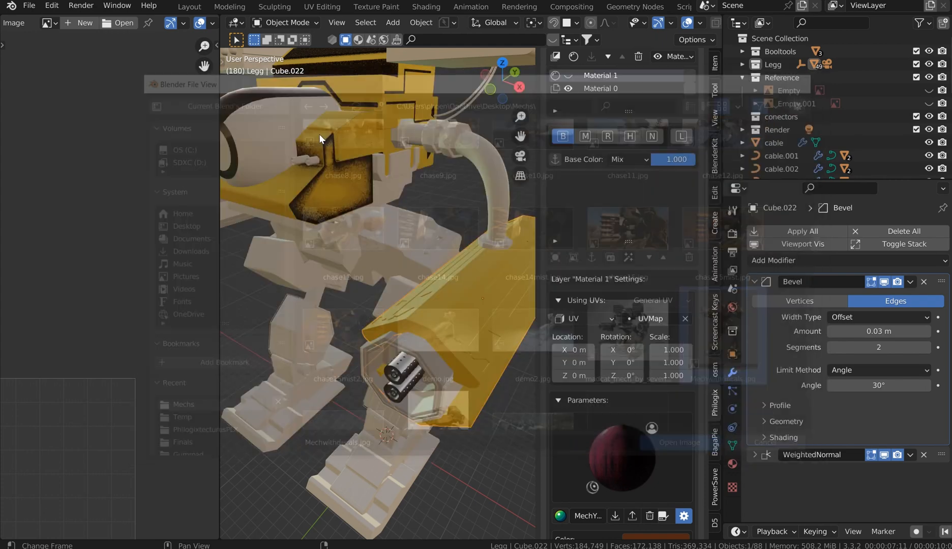
left_click(679, 442)
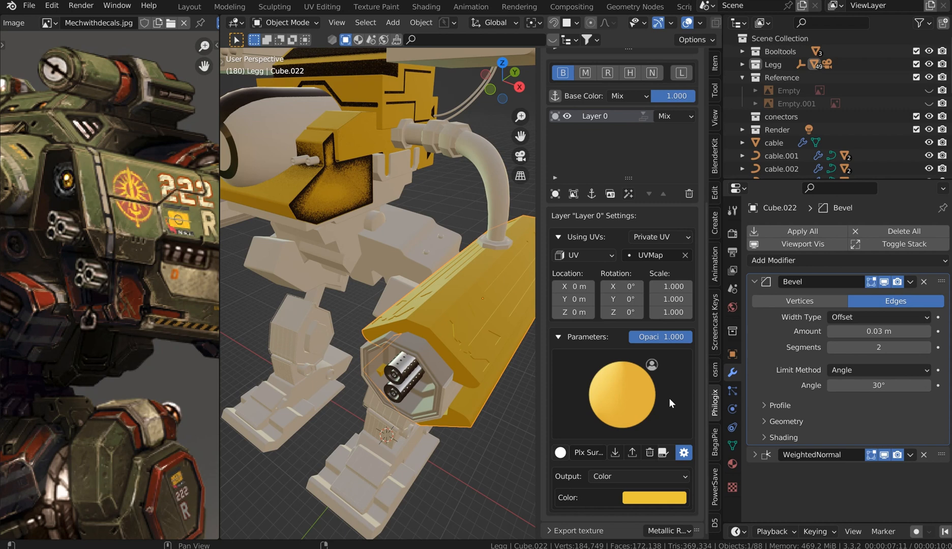
mouse_move(666, 475)
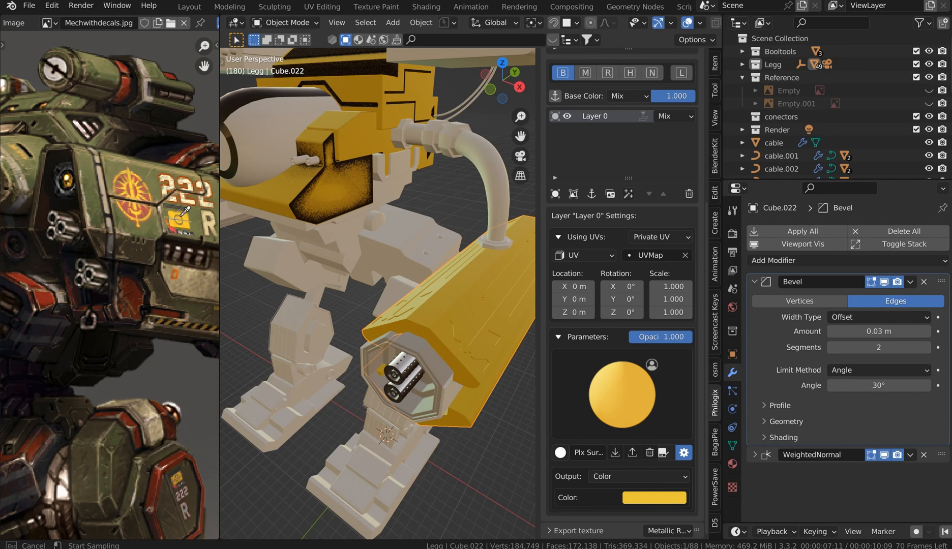
mouse_move(401, 216)
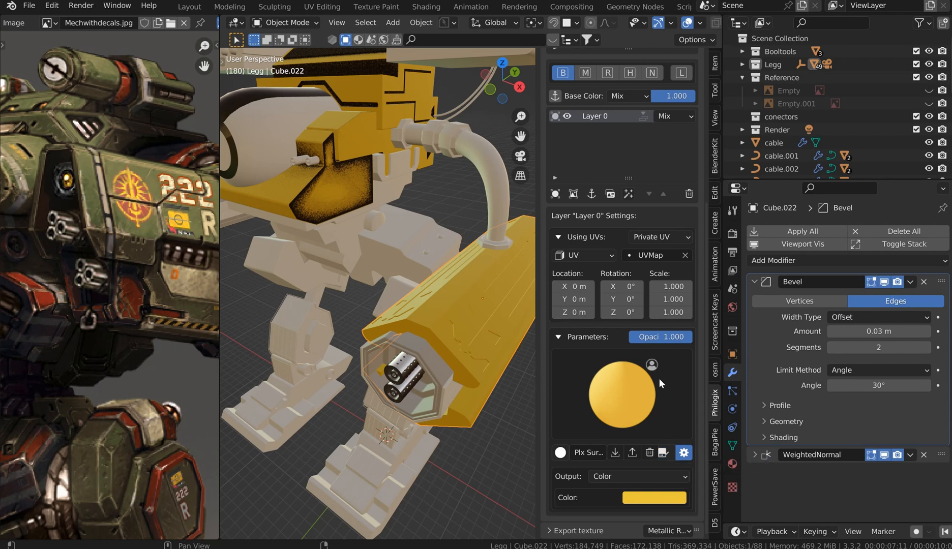
mouse_move(653, 369)
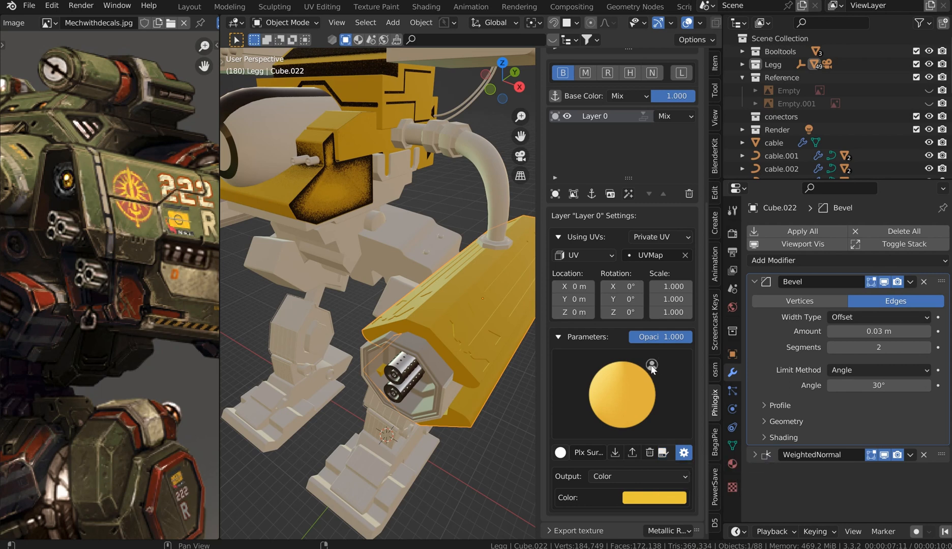
Step: Rename the eyedropped yellow surface to 'Mech Yellow' and save it as a gallery preset
left_click(559, 454)
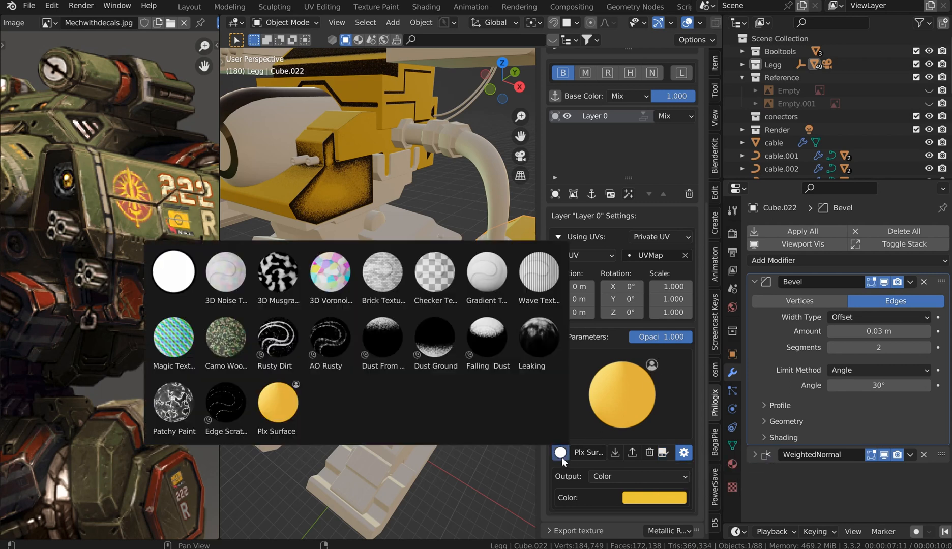
left_click(559, 453)
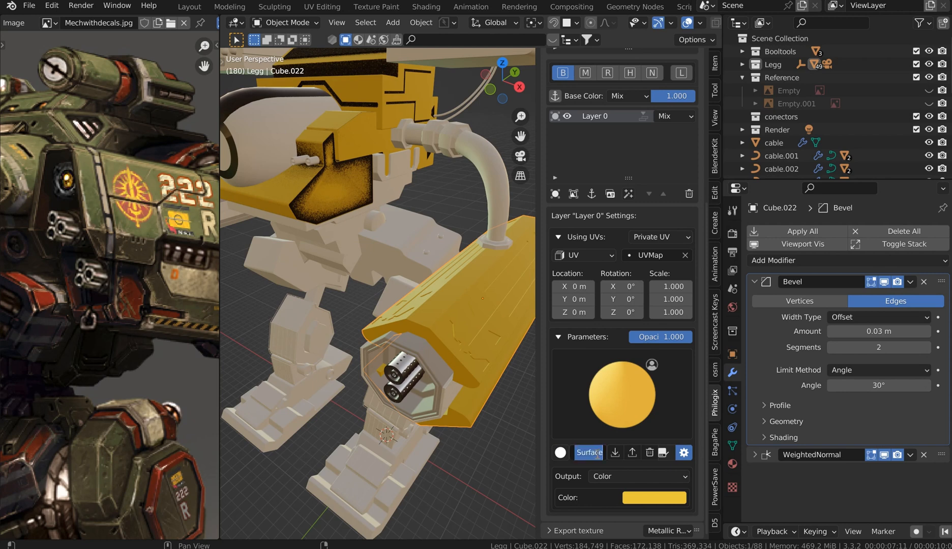
left_click(588, 453)
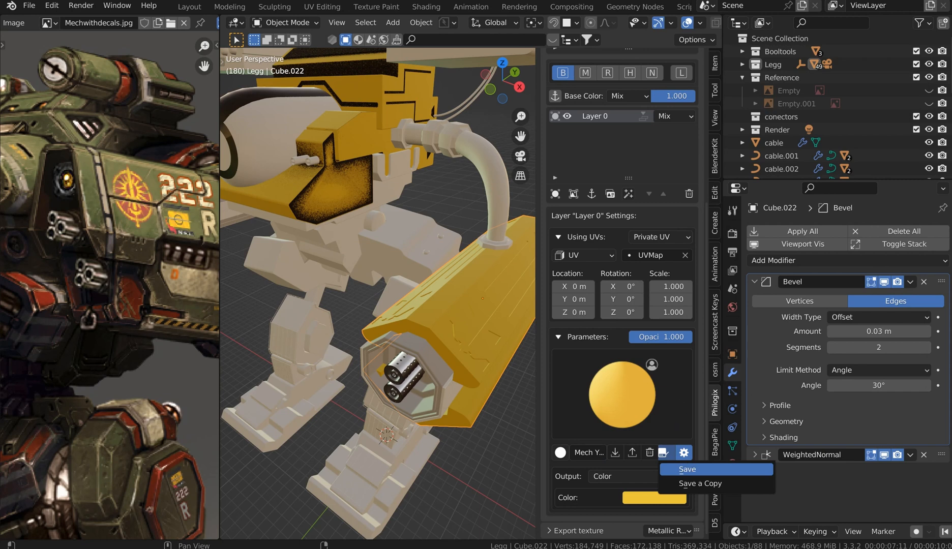
left_click(559, 453)
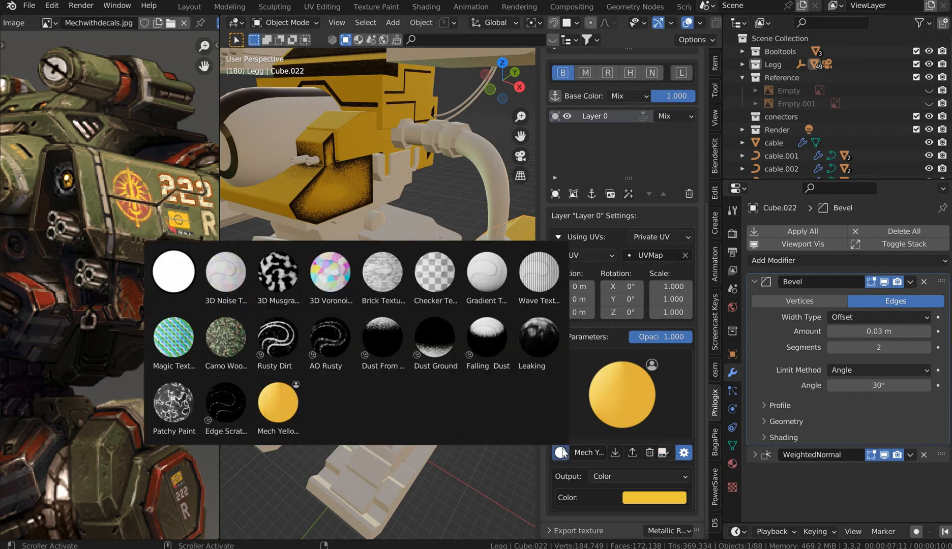
mouse_move(277, 404)
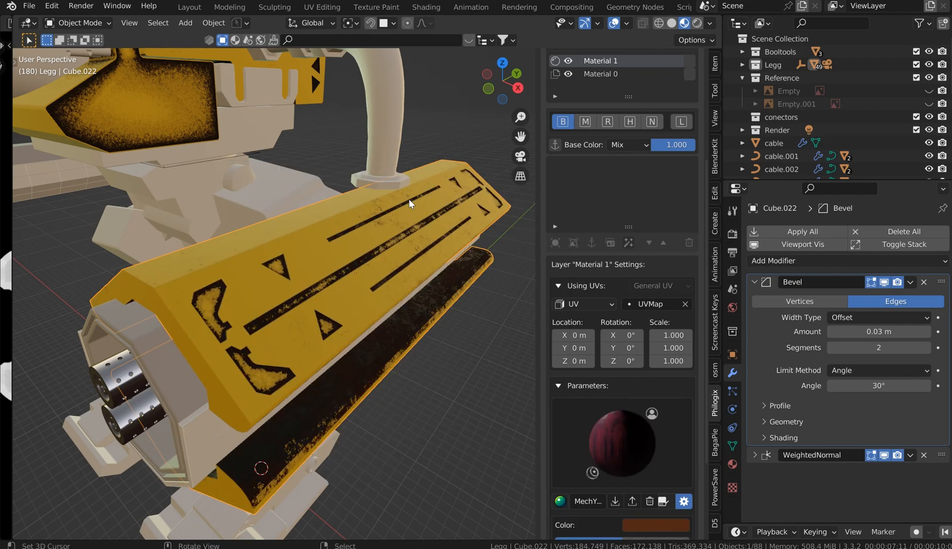
Step: Orbit around the plate to inspect the dark grime layer in the grooves and lower edge
left_click_drag(410, 203, 309, 325)
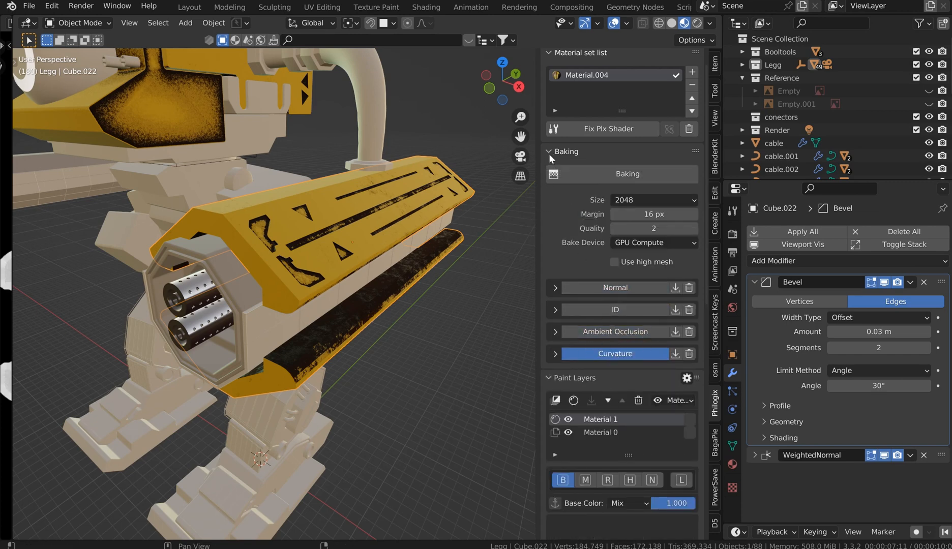
Step: Toggle the panel to reach Material 1's bump, AO, curvature, detail and grain sliders
key("Tab")
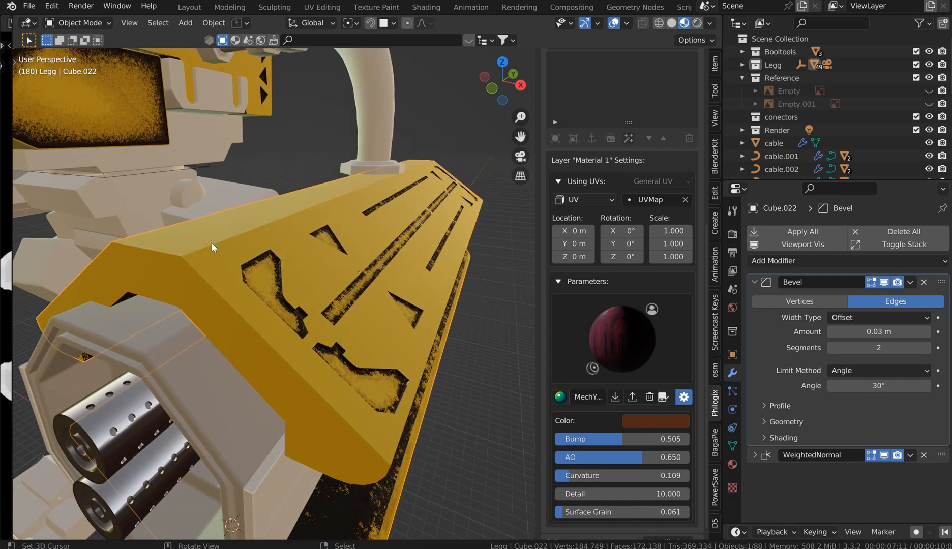
mouse_move(197, 297)
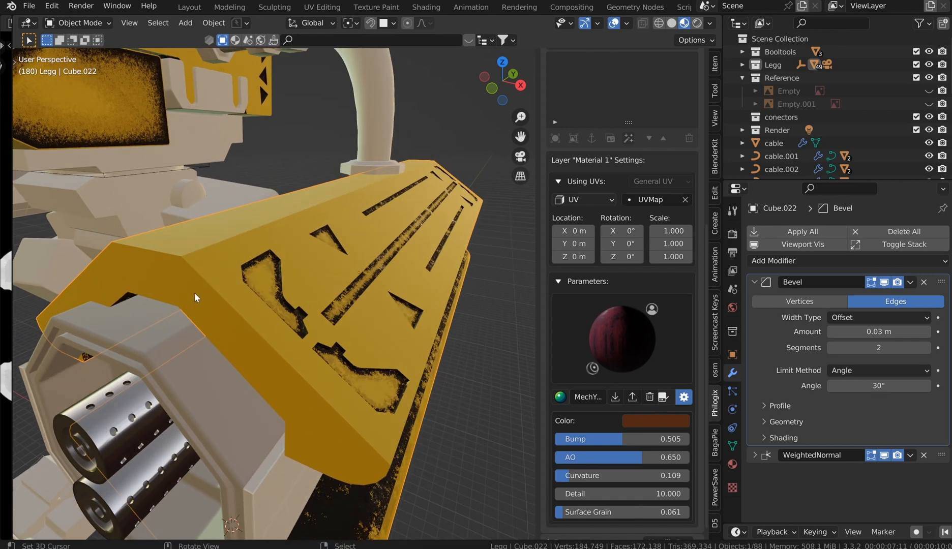
mouse_move(321, 274)
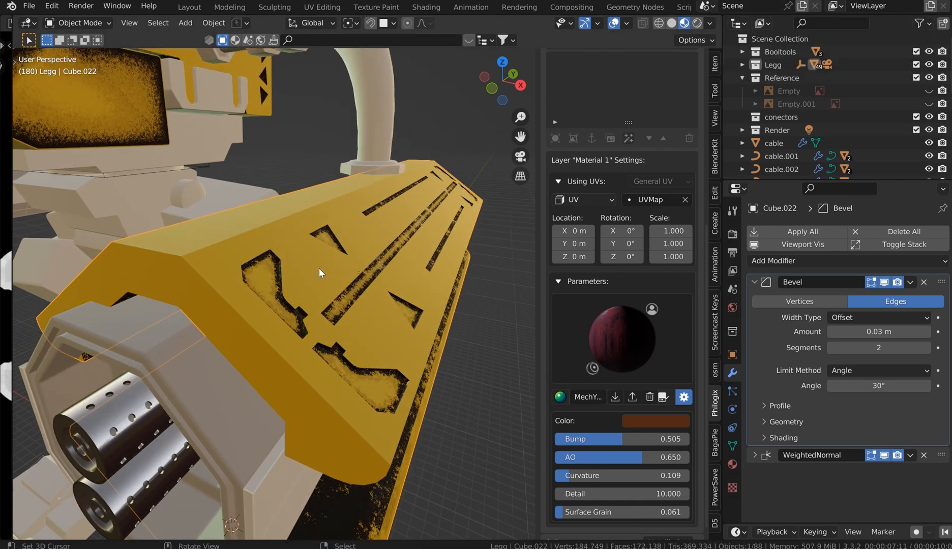